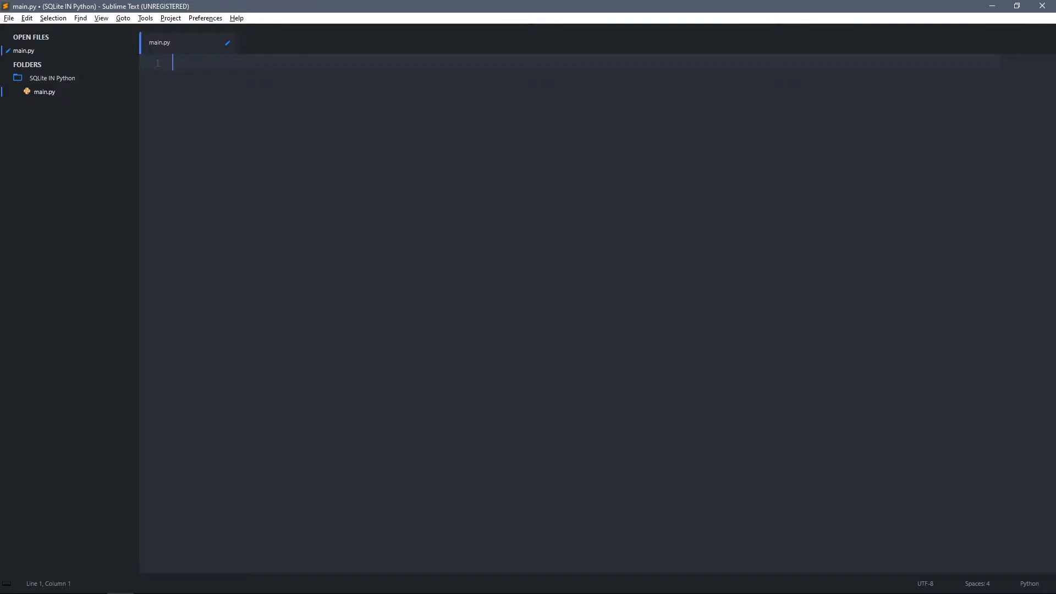
# - Import sqlite3 at the top of main.py, leaving blank lines below
pyautogui.write('import sqlite3')
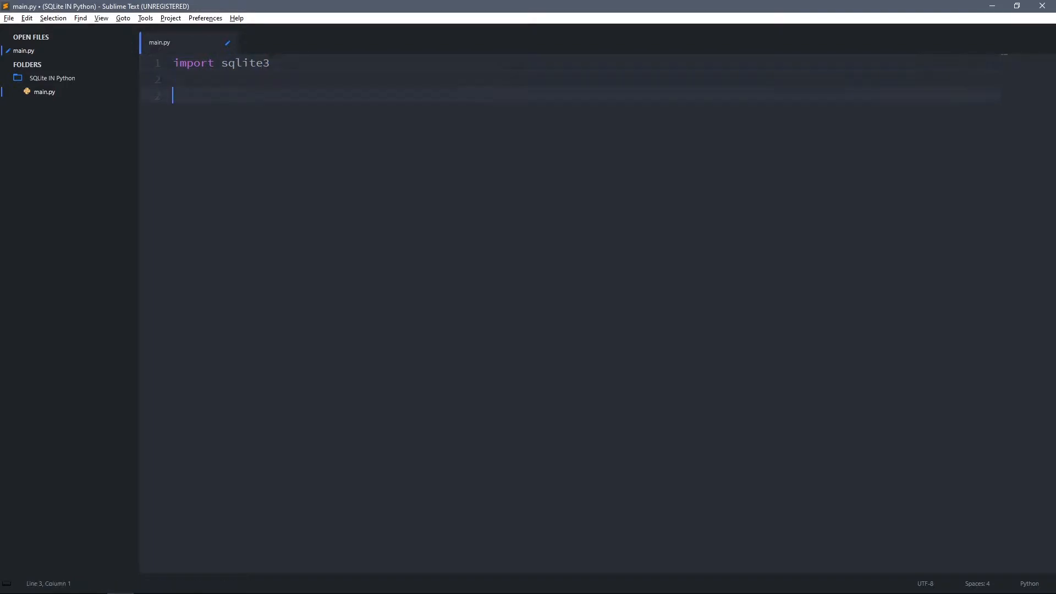
pyautogui.press('Enter')
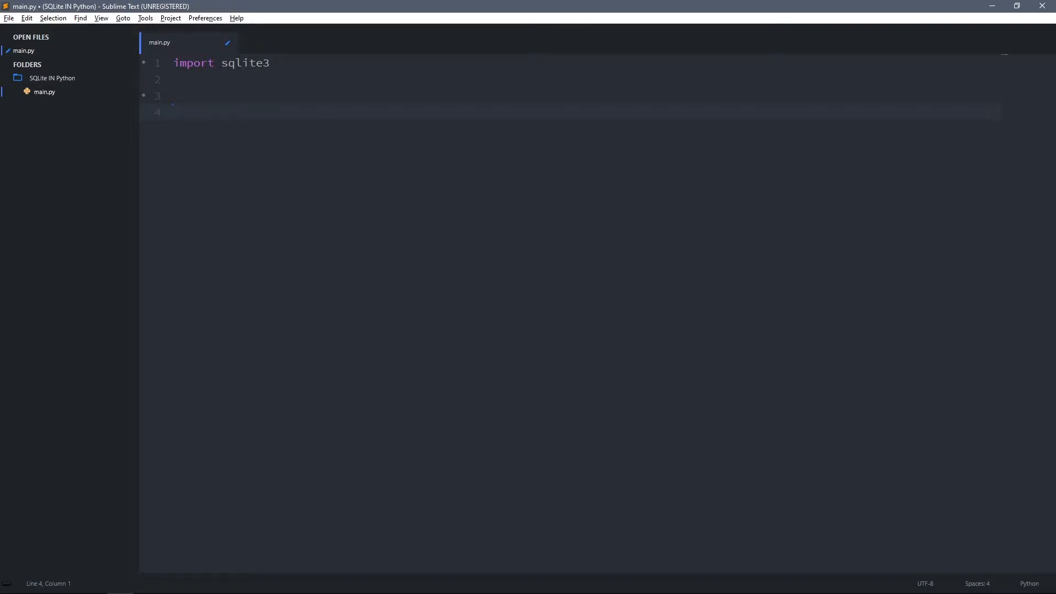
# - Connect the database with db = sqlite3.connect("db.sqlite")
pyautogui.write('db =')
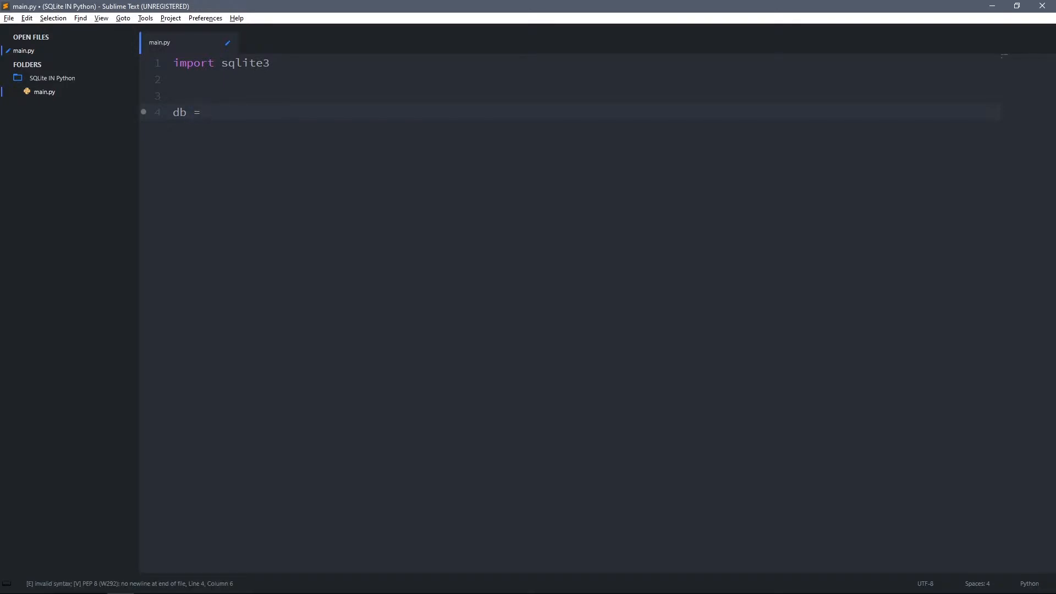
pyautogui.write('sqlite3.c')
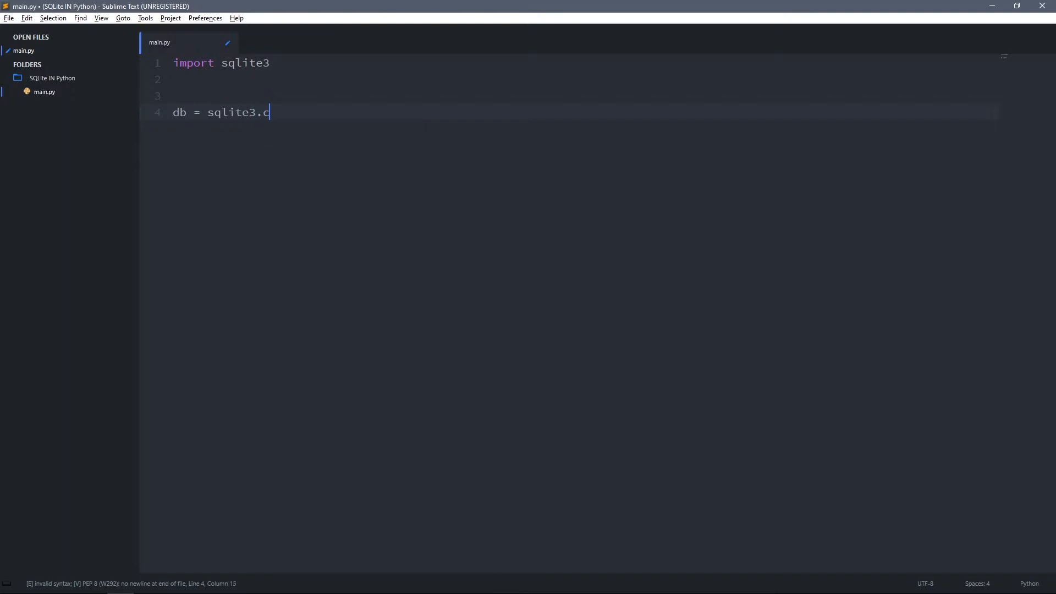
pyautogui.write('onnect()')
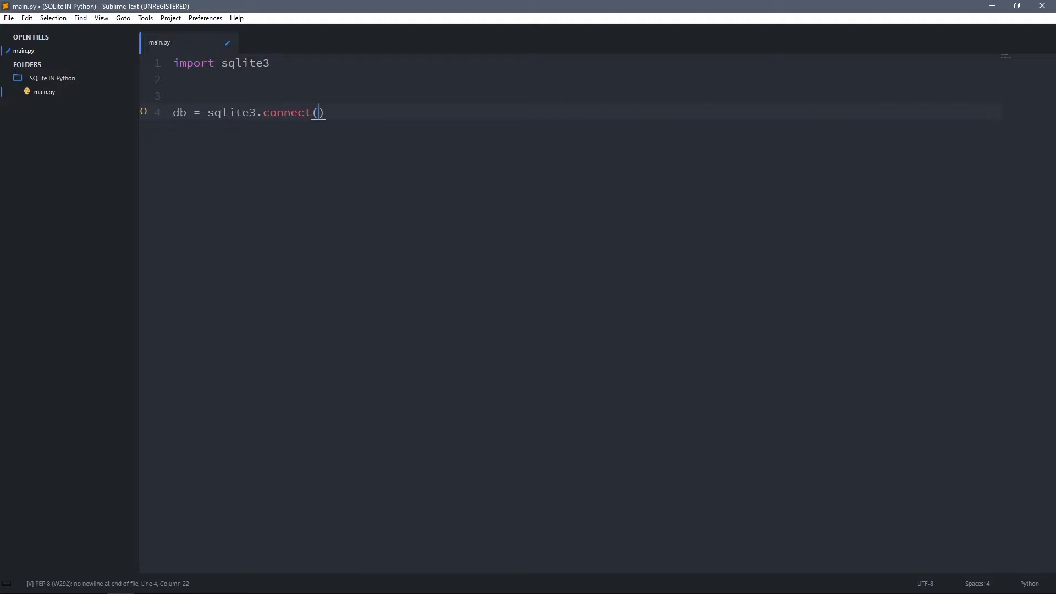
pyautogui.write('"')
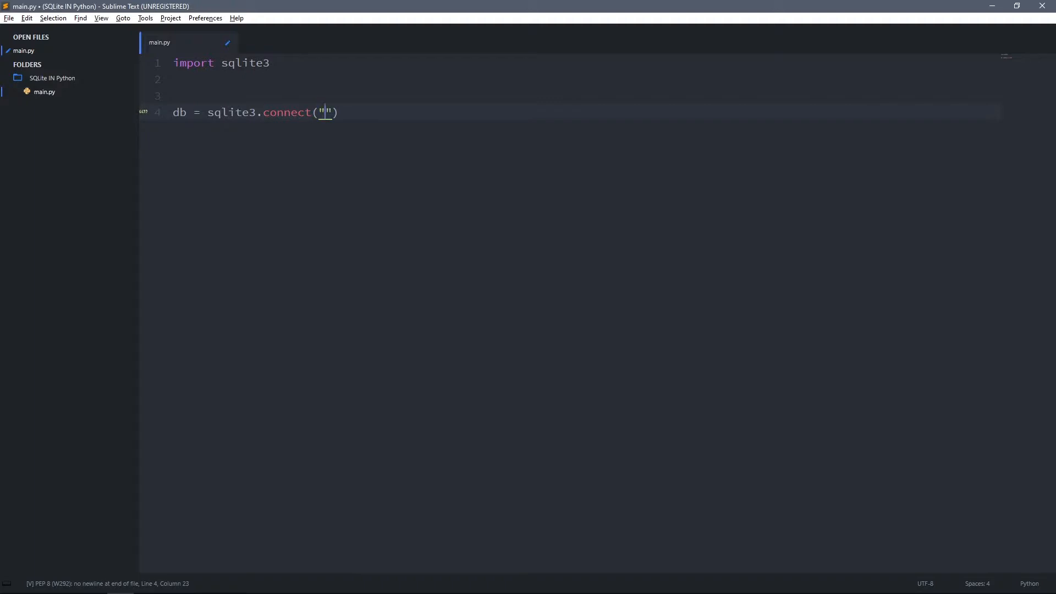
pyautogui.write('db.s')
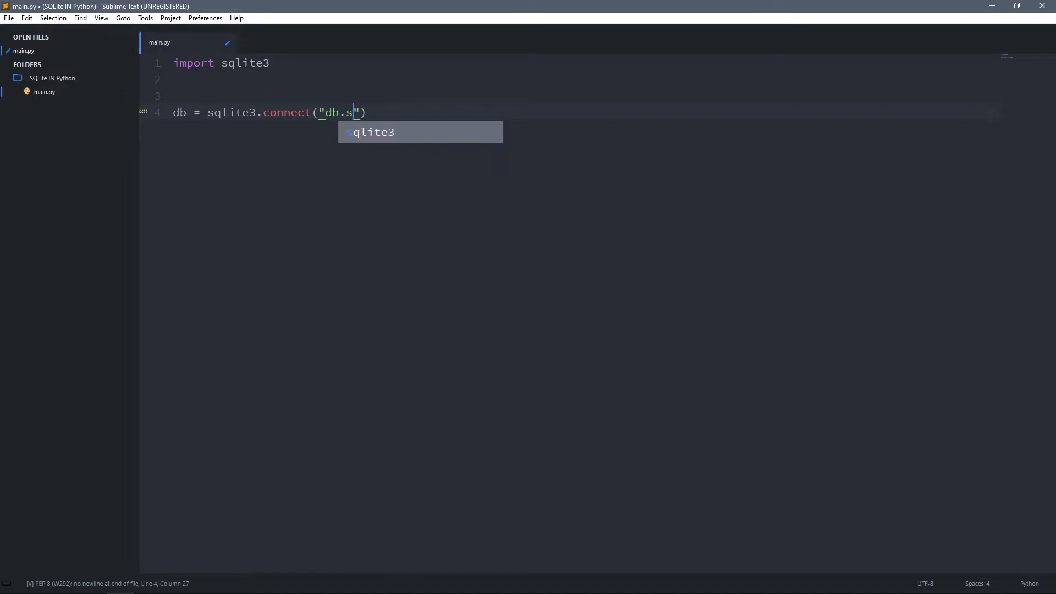
pyautogui.write('qlite')
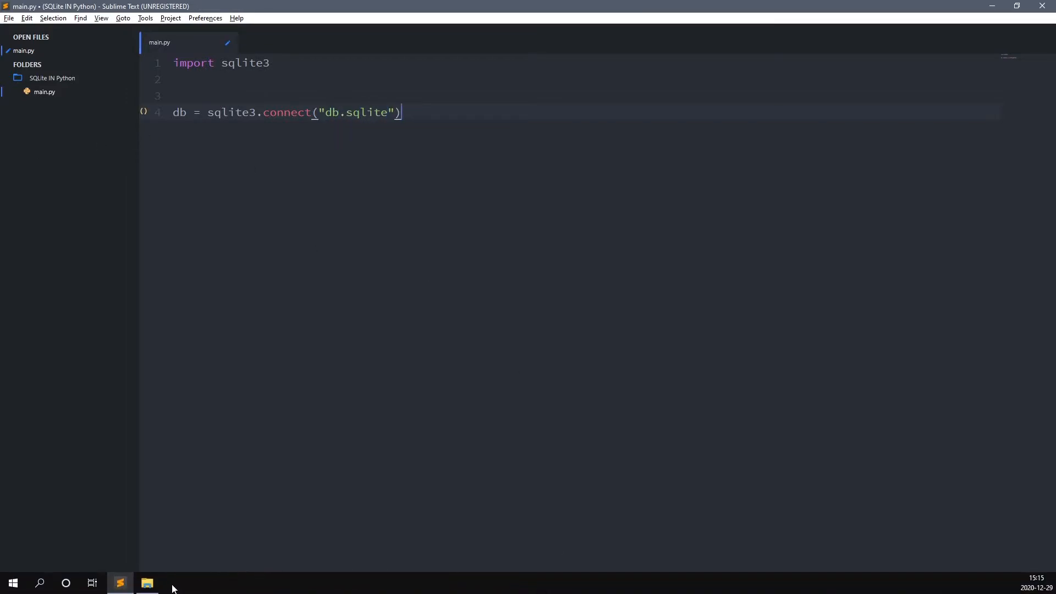
# - Check the project folder in File Explorer for the new db.sqlite file, then return to the script
pyautogui.click(147, 583)
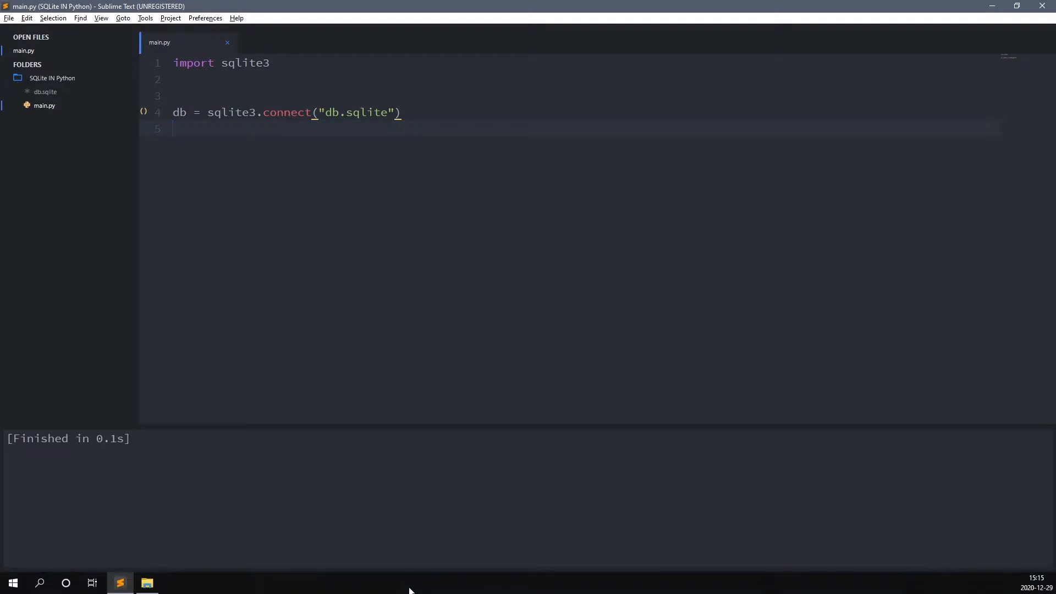
pyautogui.click(147, 582)
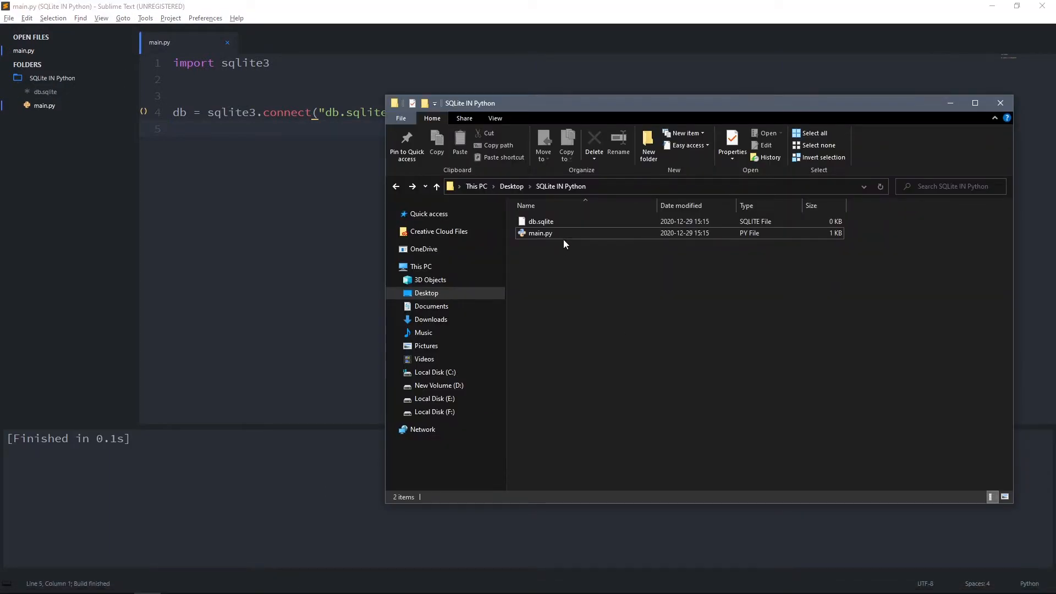
pyautogui.click(541, 221)
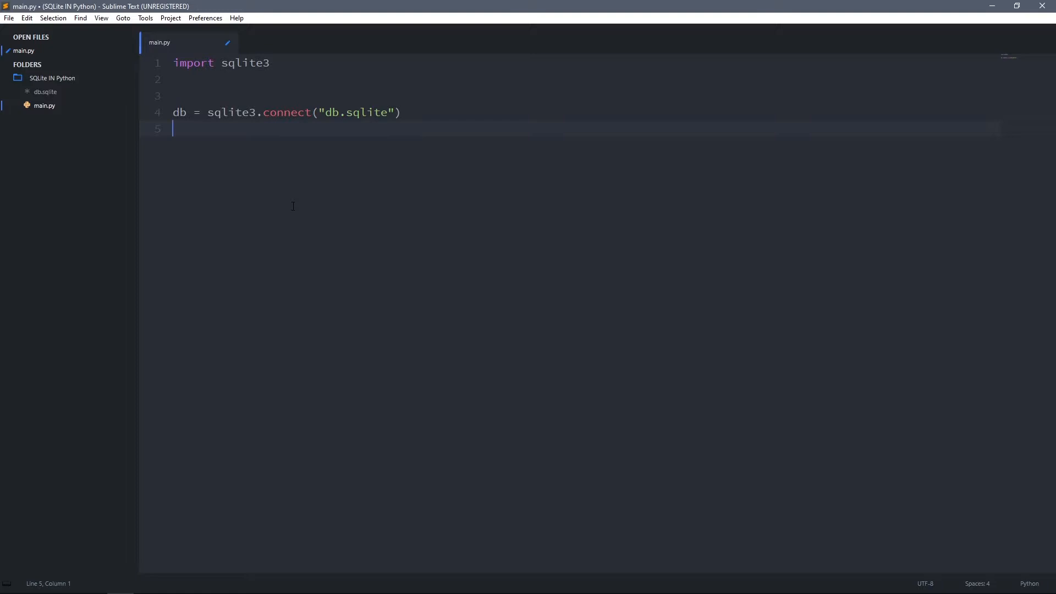
# - Create a cursor with cursor = db.cursor() and begin a new cursor line below it
pyautogui.write('curs')
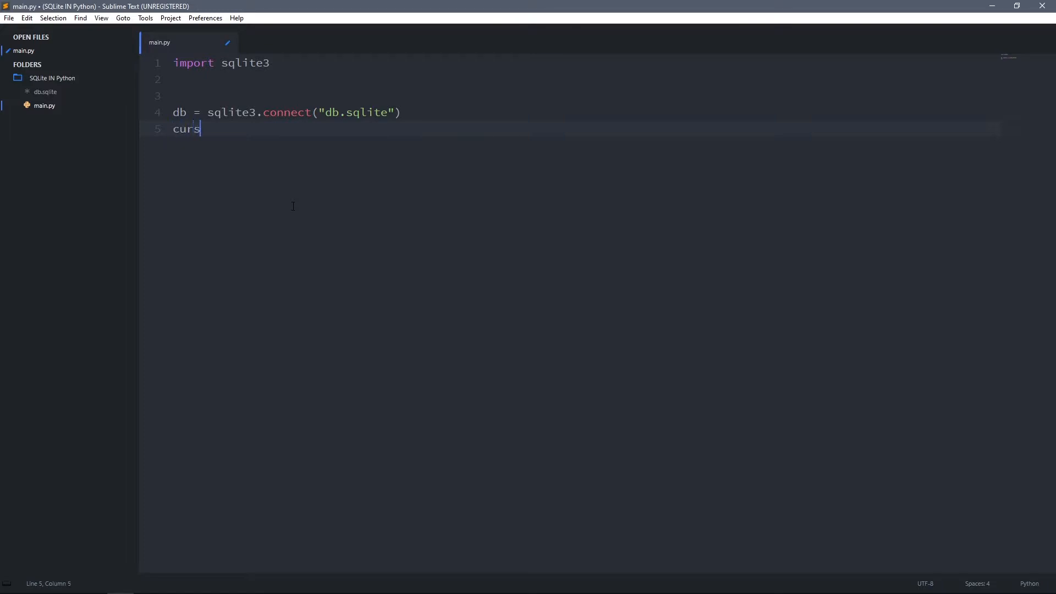
pyautogui.write('or = db')
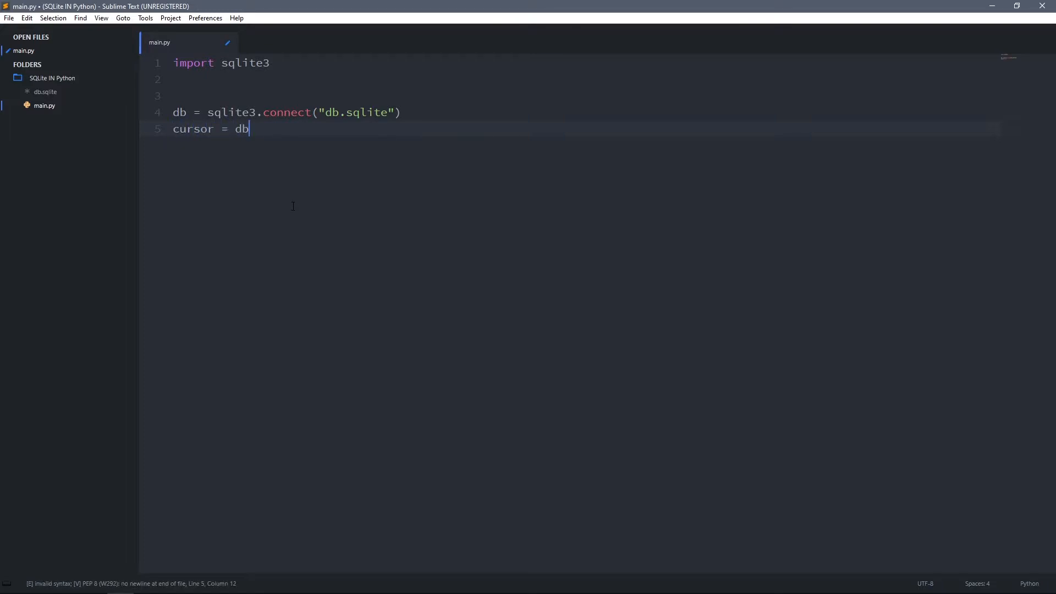
pyautogui.write('.cursor()')
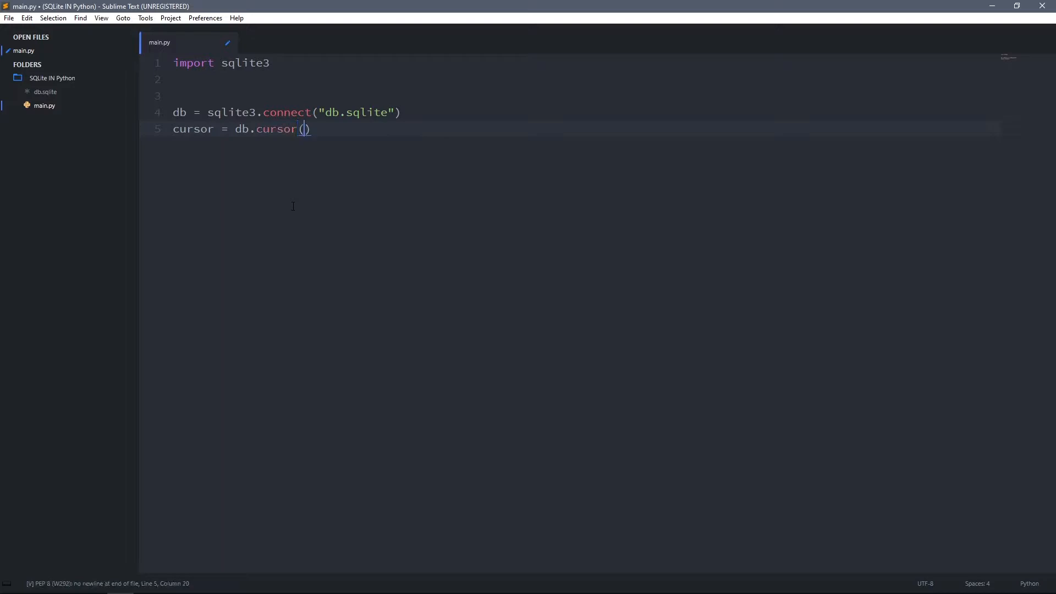
pyautogui.press('Enter')
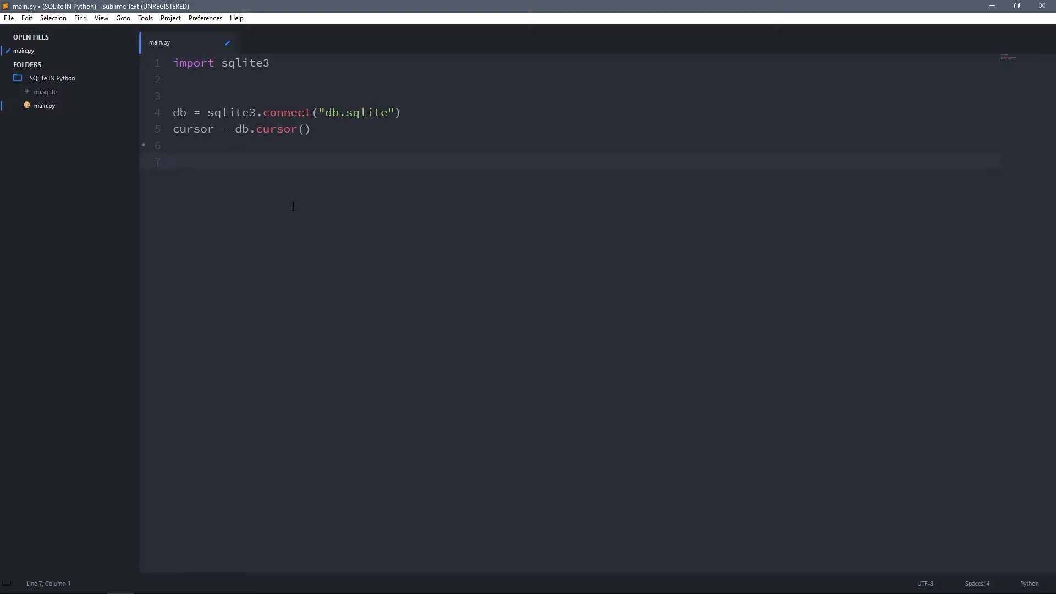
pyautogui.write('cursor')
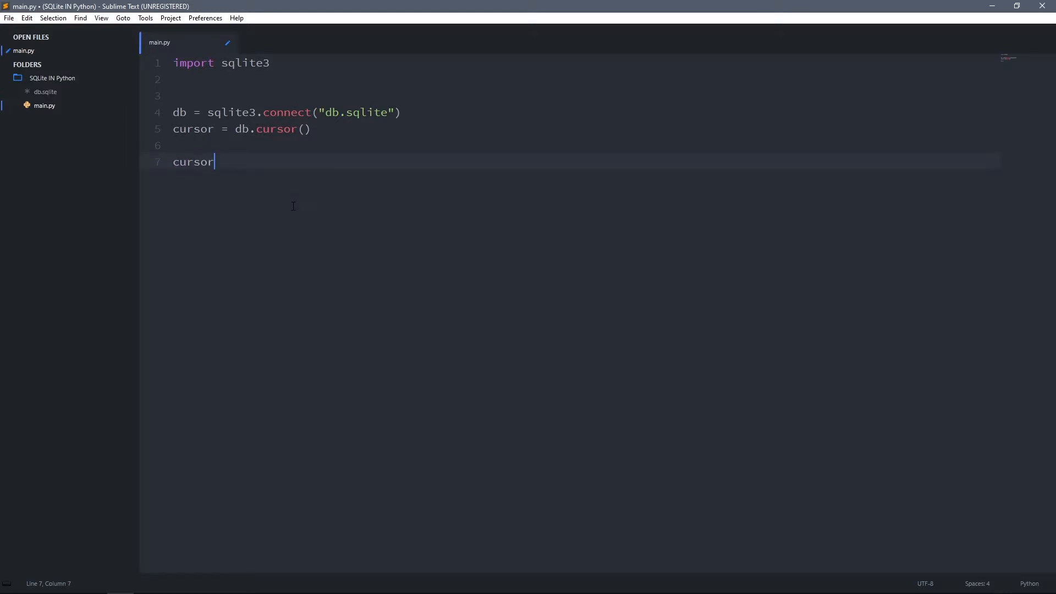
# - Execute a CREATE TABLE users statement starting with an id INTEGER PRIMARY KEY column
pyautogui.write('.execute("""')
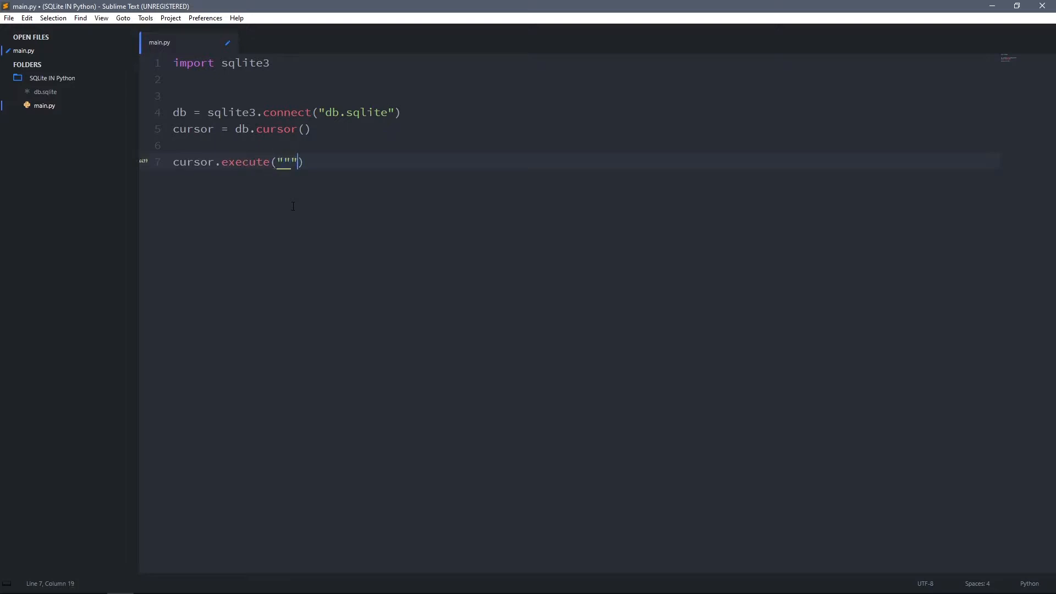
pyautogui.write('"""')
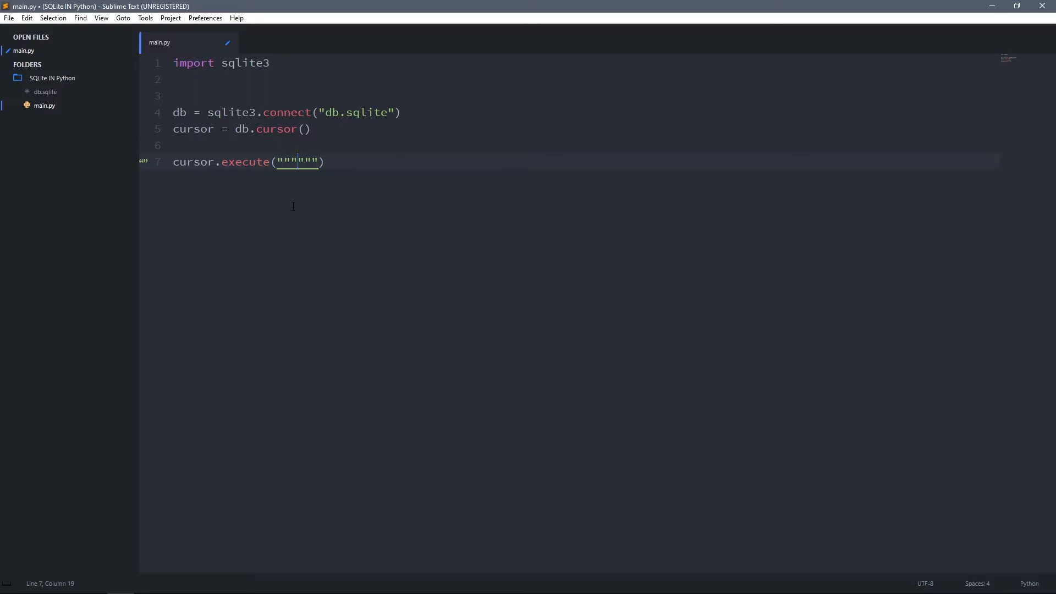
pyautogui.write('CREATE T')
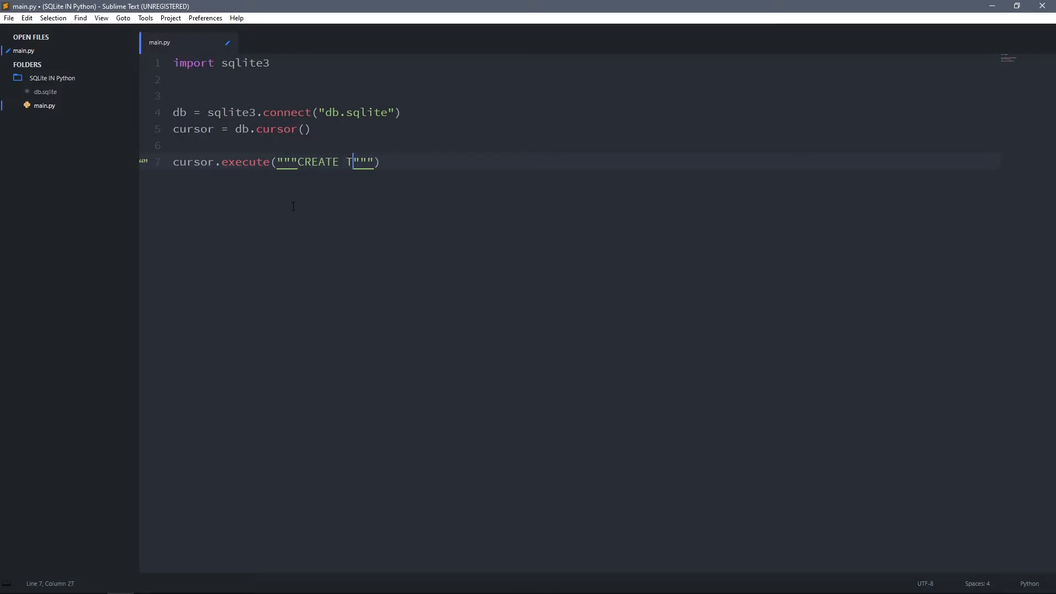
pyautogui.write('ABLE')
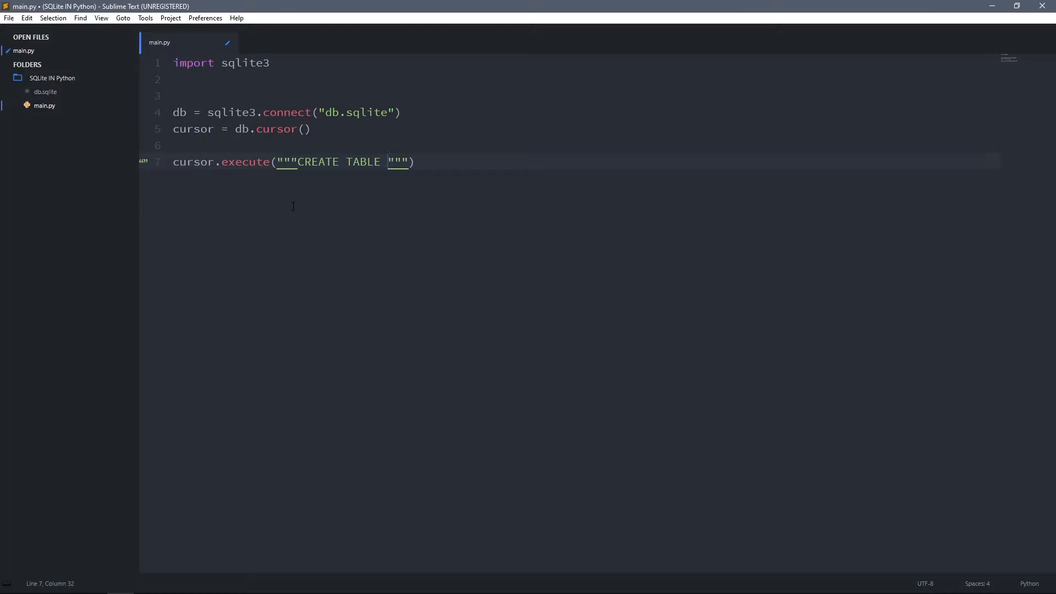
pyautogui.write('users(')
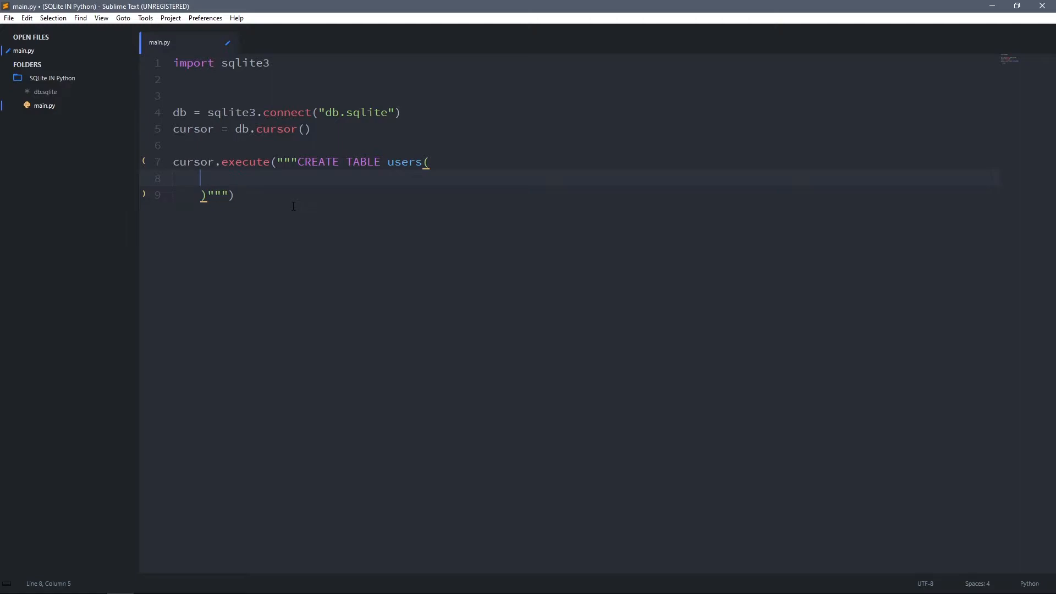
pyautogui.write('id IN')
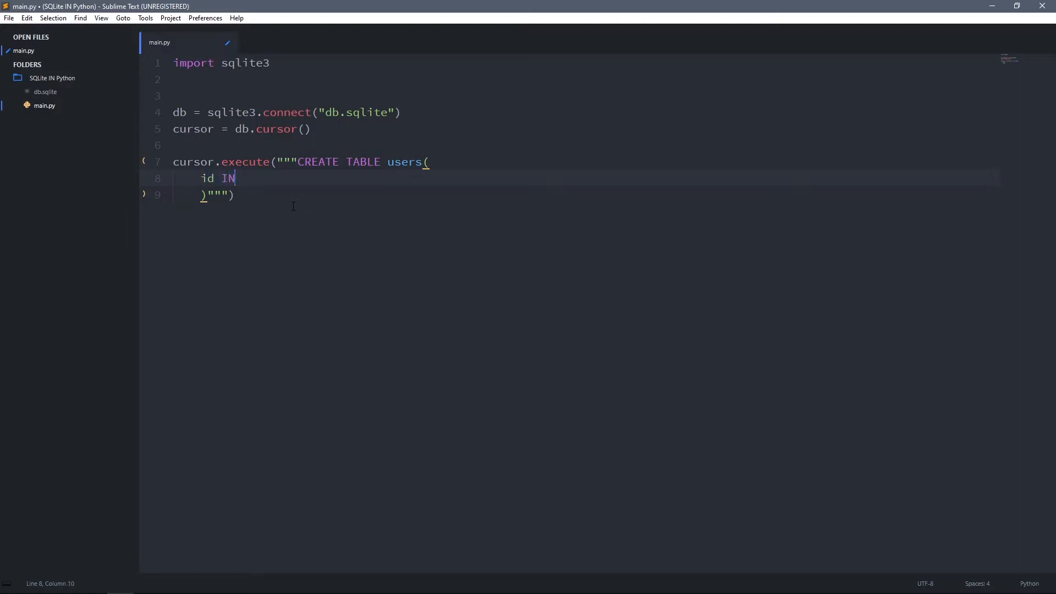
pyautogui.write('TEGER')
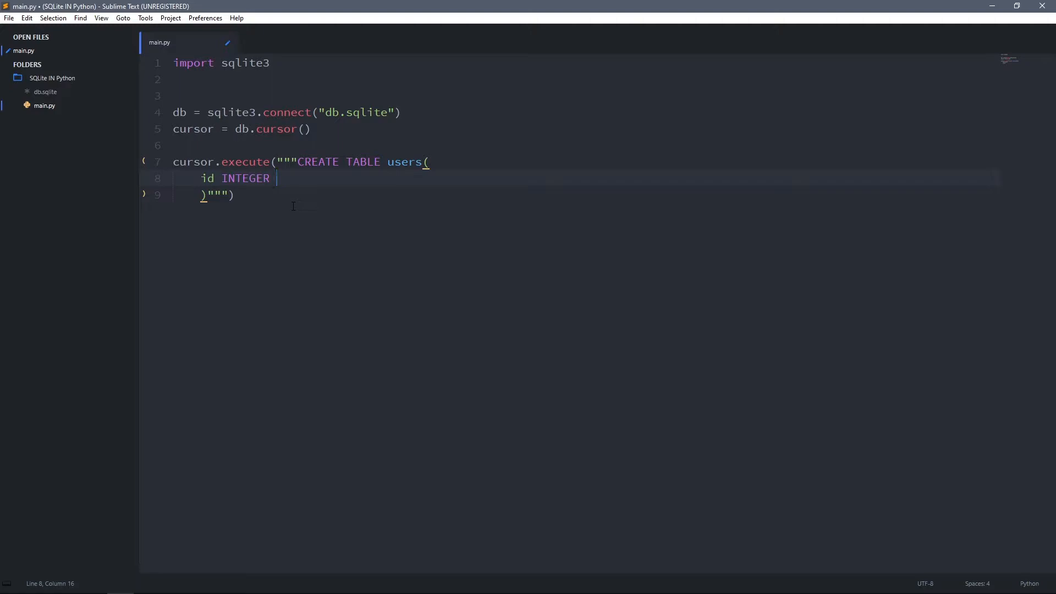
pyautogui.write('PRIMARYU')
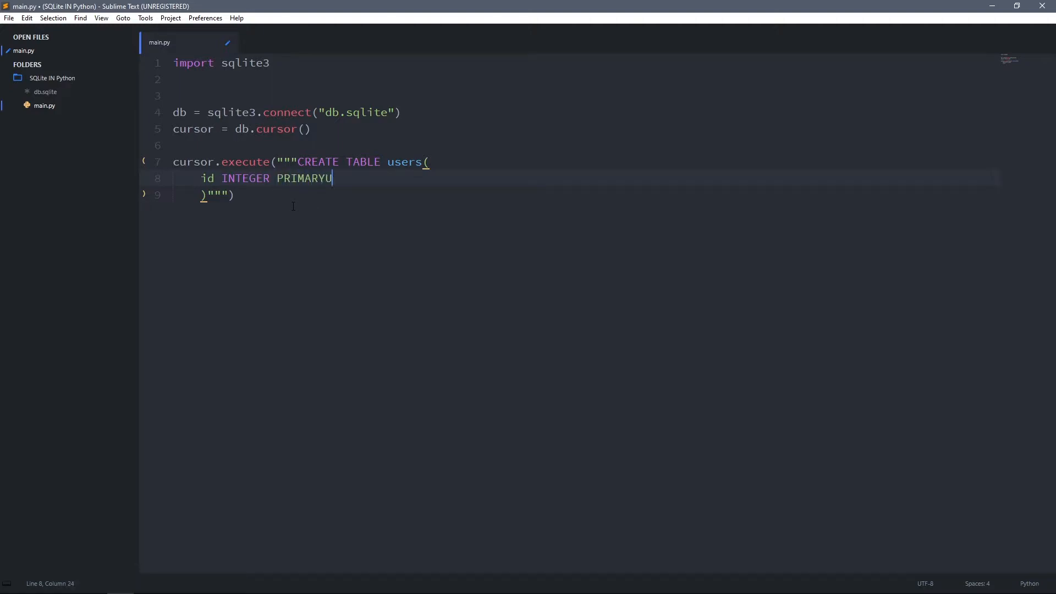
pyautogui.write('KEY')
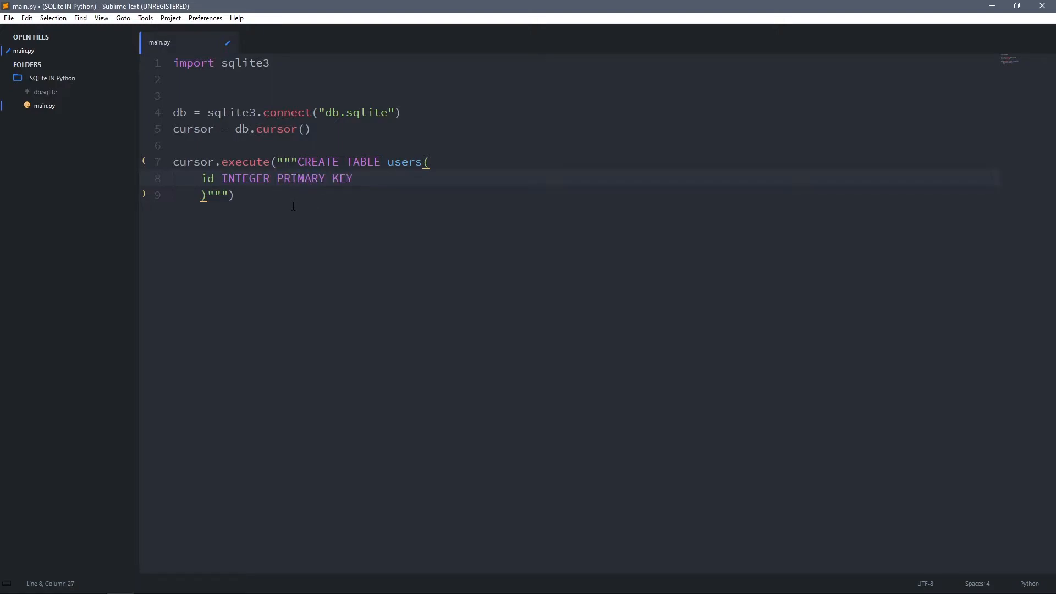
pyautogui.write(',')
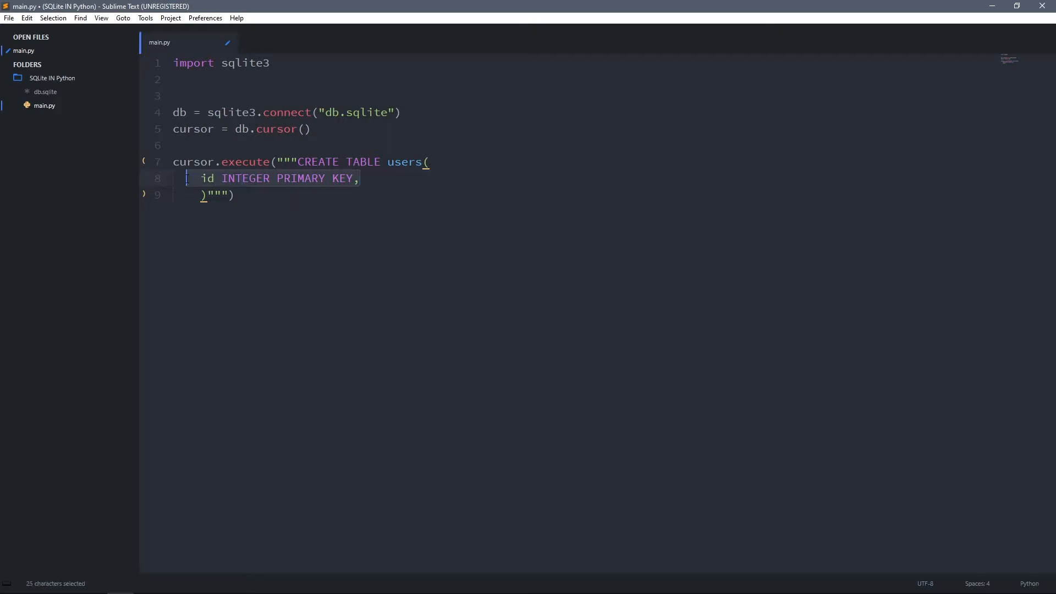
# - Add name, username and email TEXT columns to the users table and save the script
pyautogui.press('Enter')
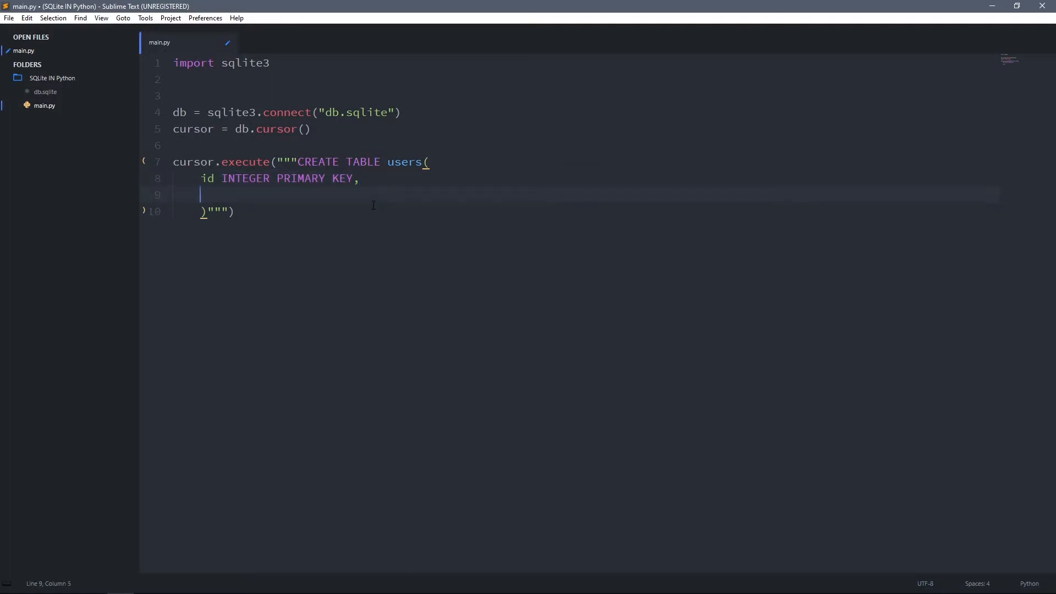
pyautogui.write('na')
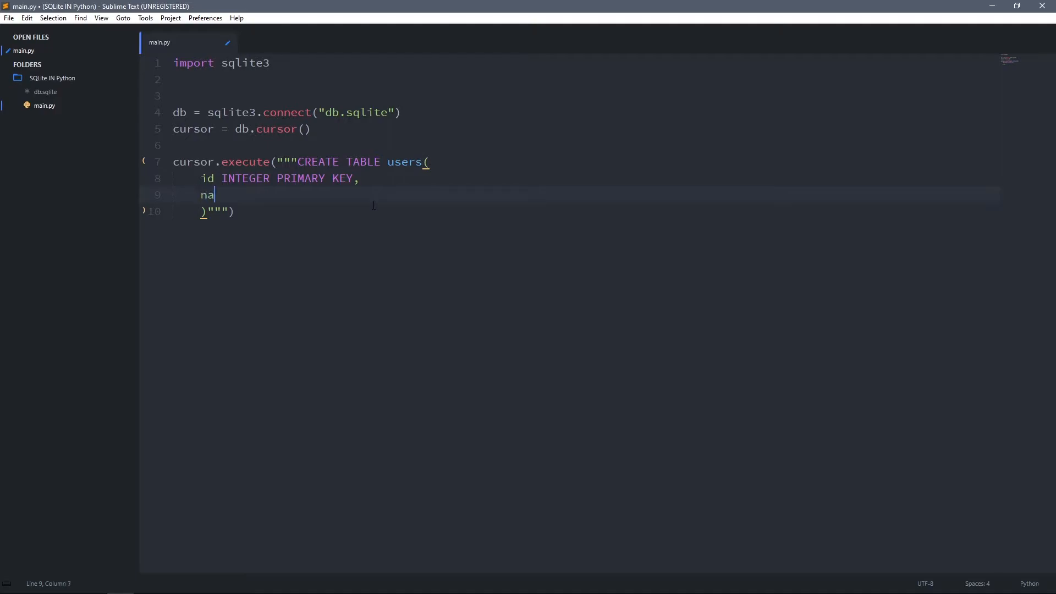
pyautogui.write('me TEXT,')
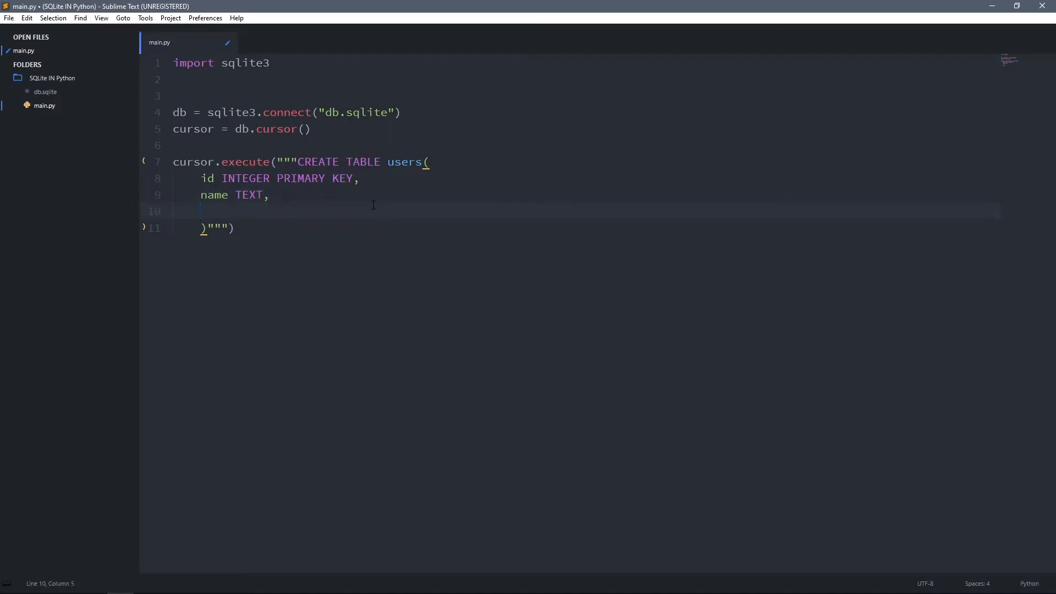
pyautogui.write('use')
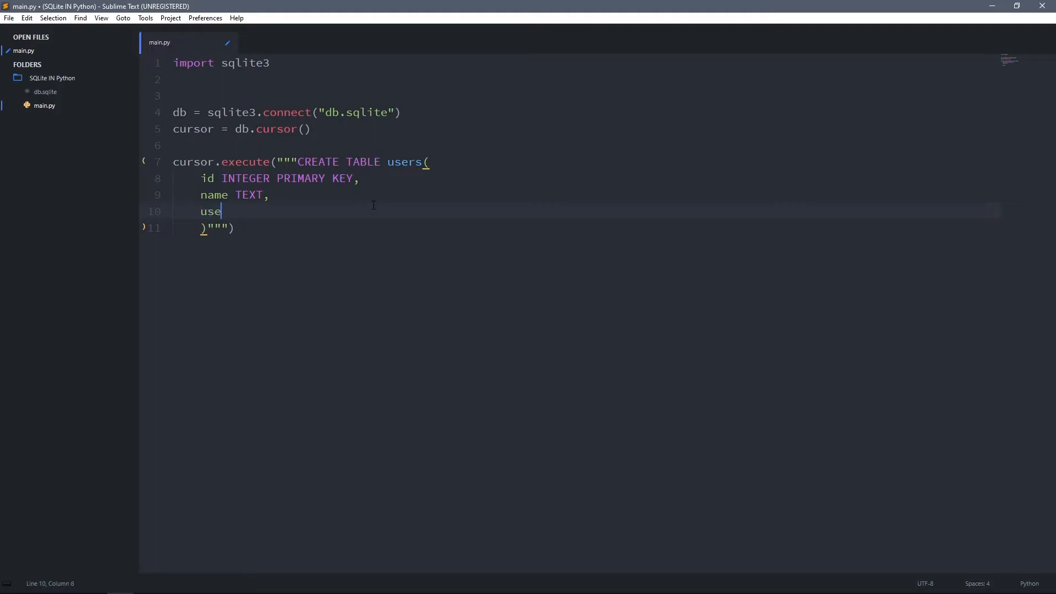
pyautogui.write('rname TEXT,')
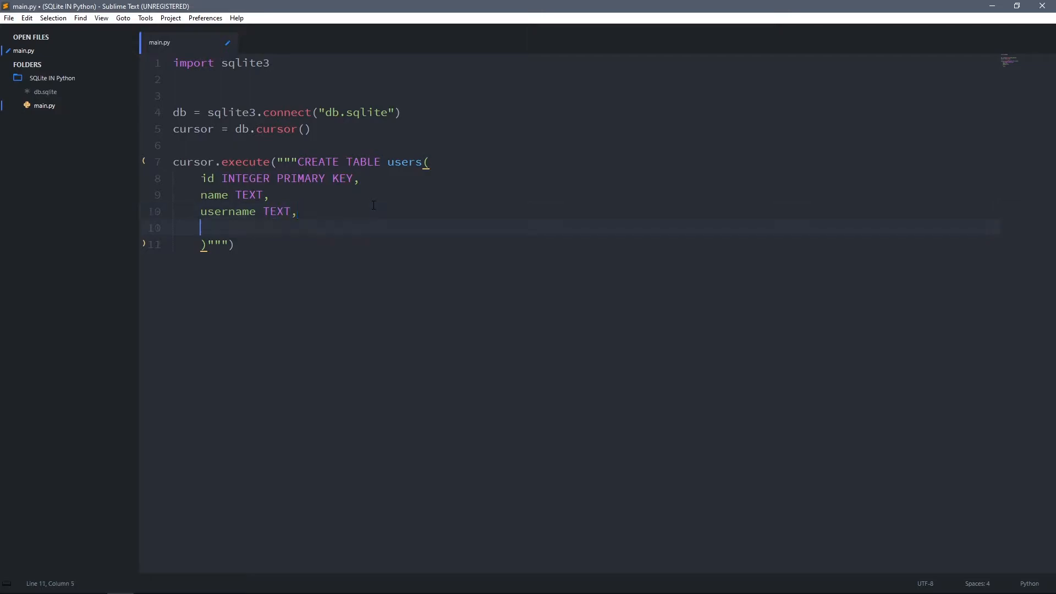
pyautogui.write('email')
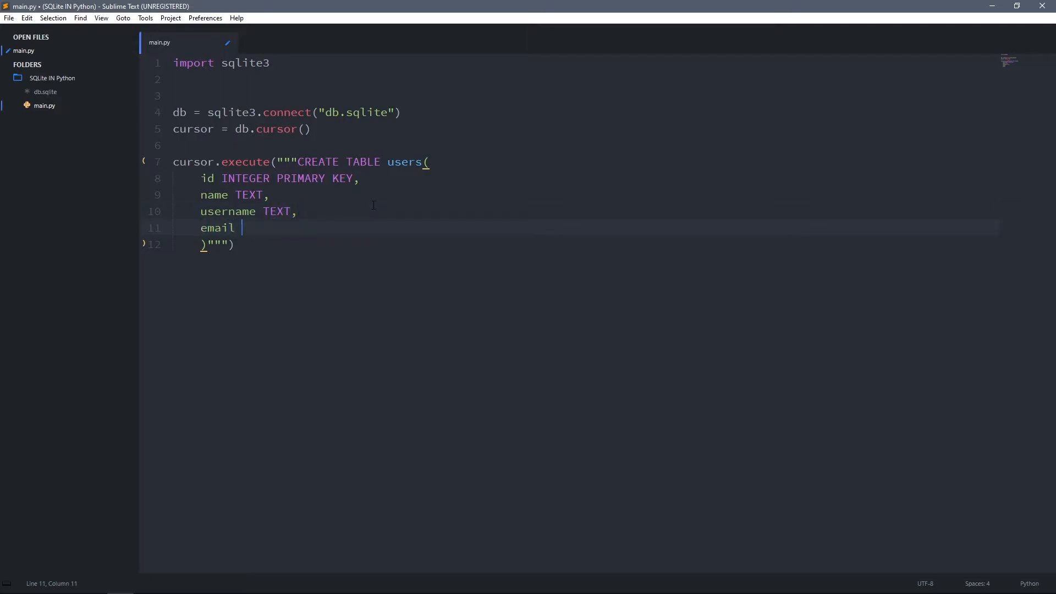
pyautogui.write('TEXT')
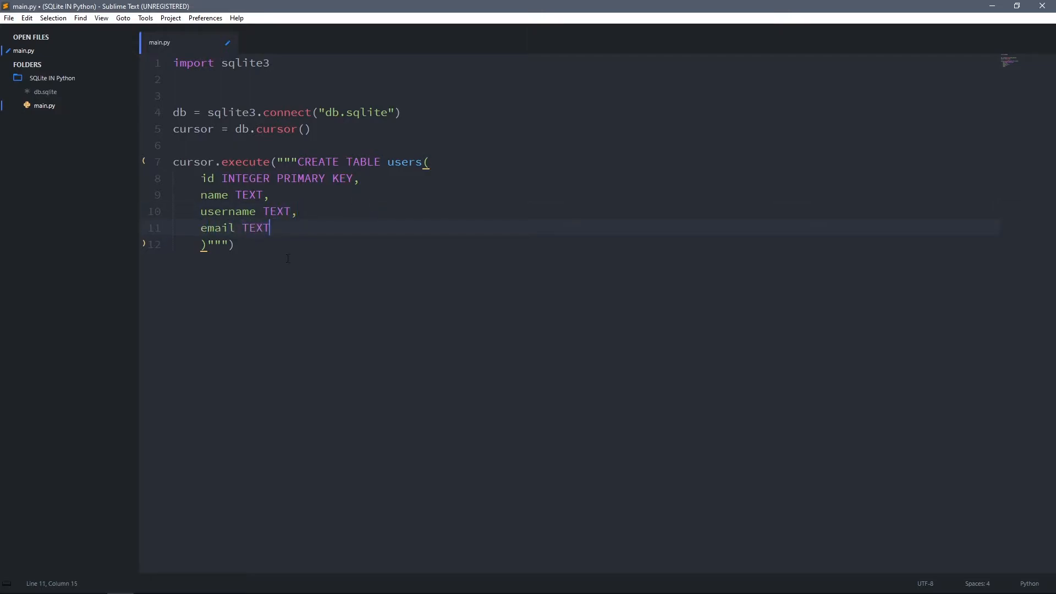
pyautogui.press('Enter')
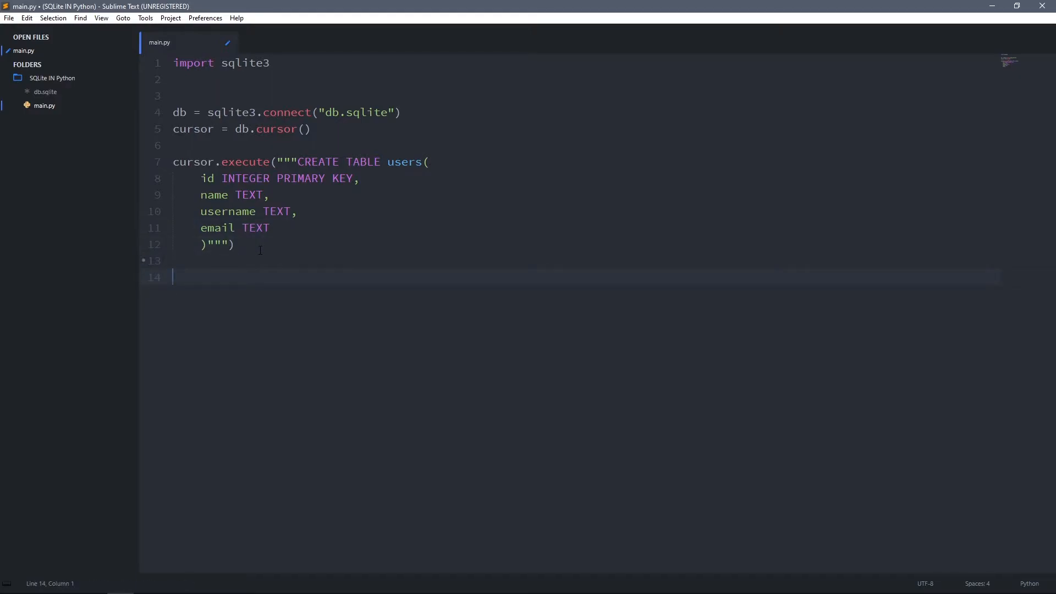
pyautogui.press('ctrl+s')
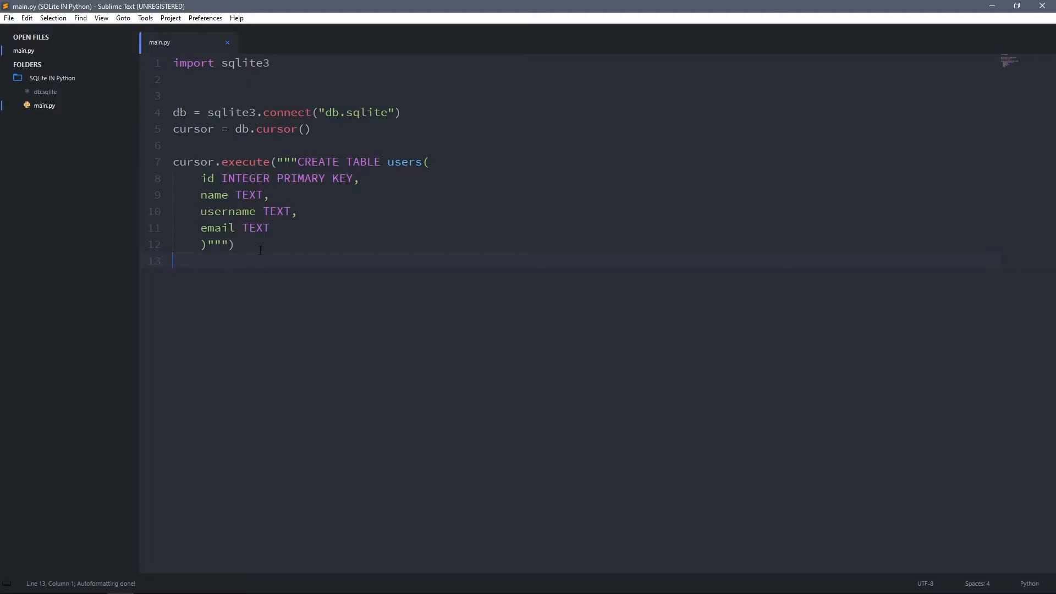
# - Run main.py so the users table is created in db.sqlite
pyautogui.press('ctrl+b')
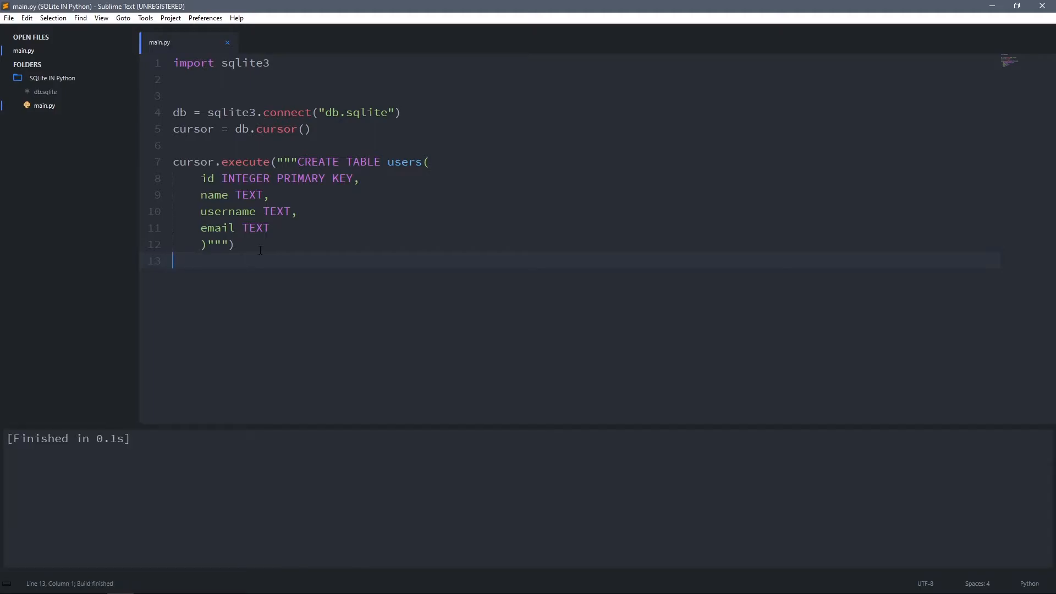
pyautogui.moveTo(128, 462)
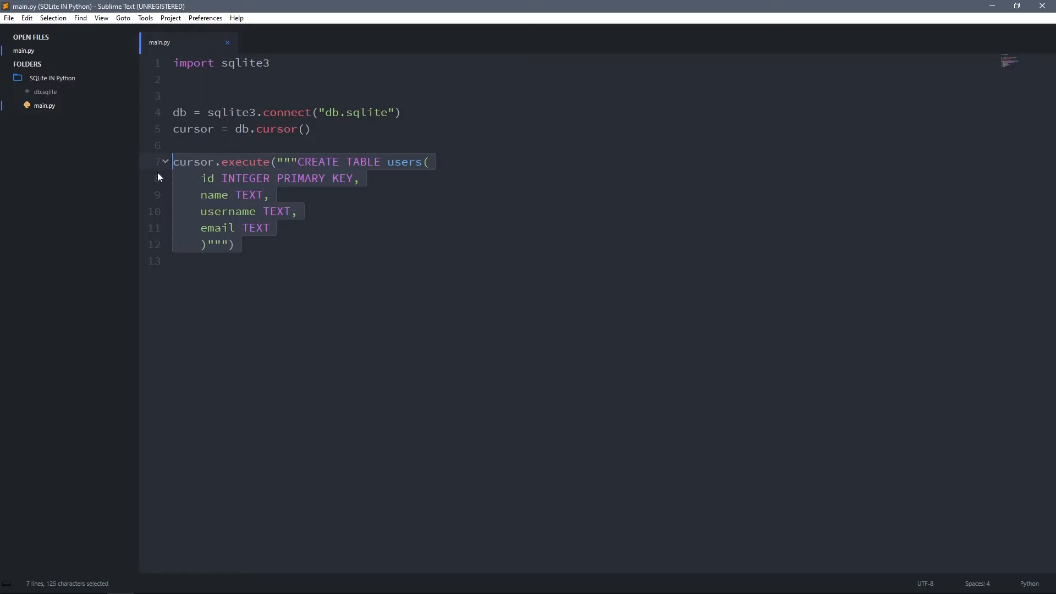
# - Comment out the CREATE TABLE users statement and add a fresh line below it
pyautogui.press('ctrl+/')
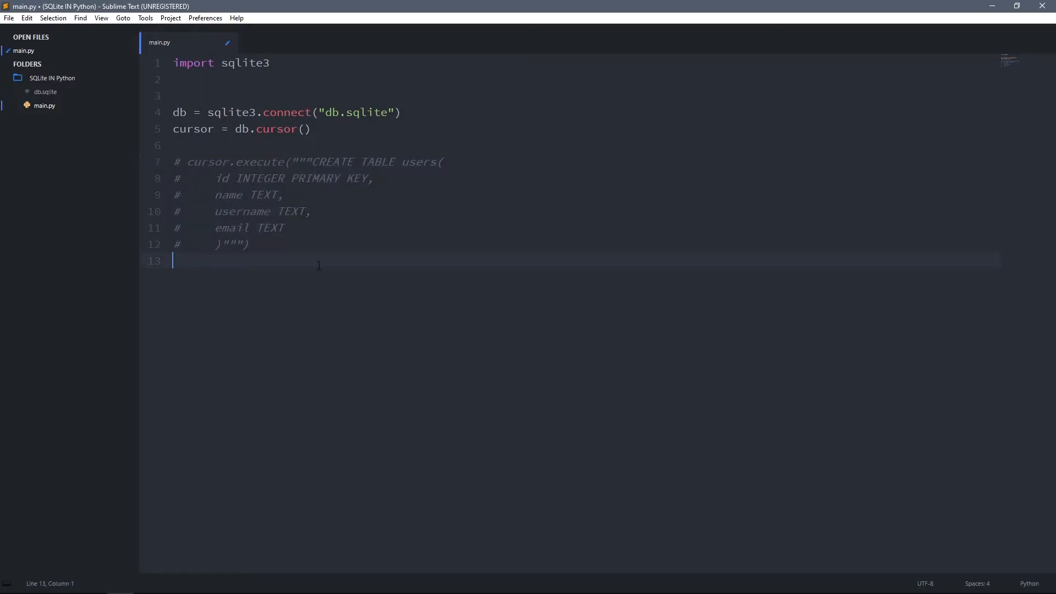
pyautogui.moveTo(303, 279)
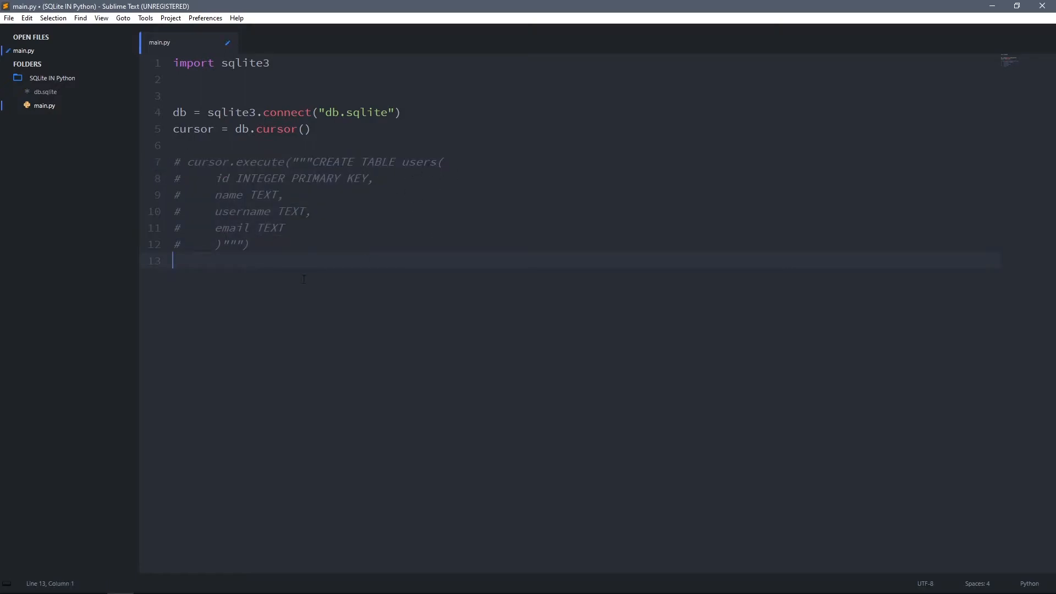
pyautogui.moveTo(270, 276)
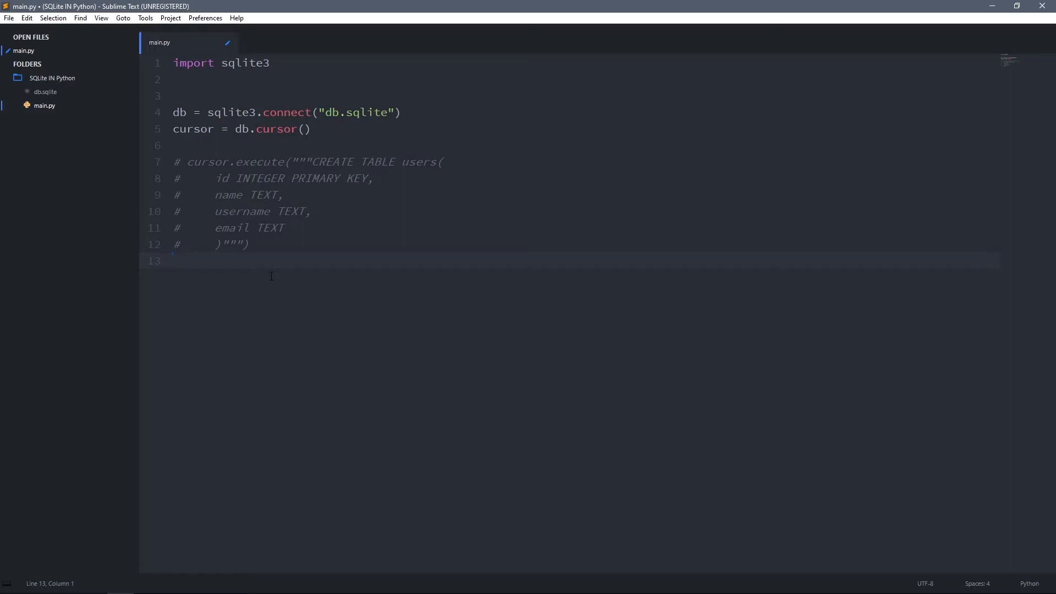
pyautogui.press('Enter')
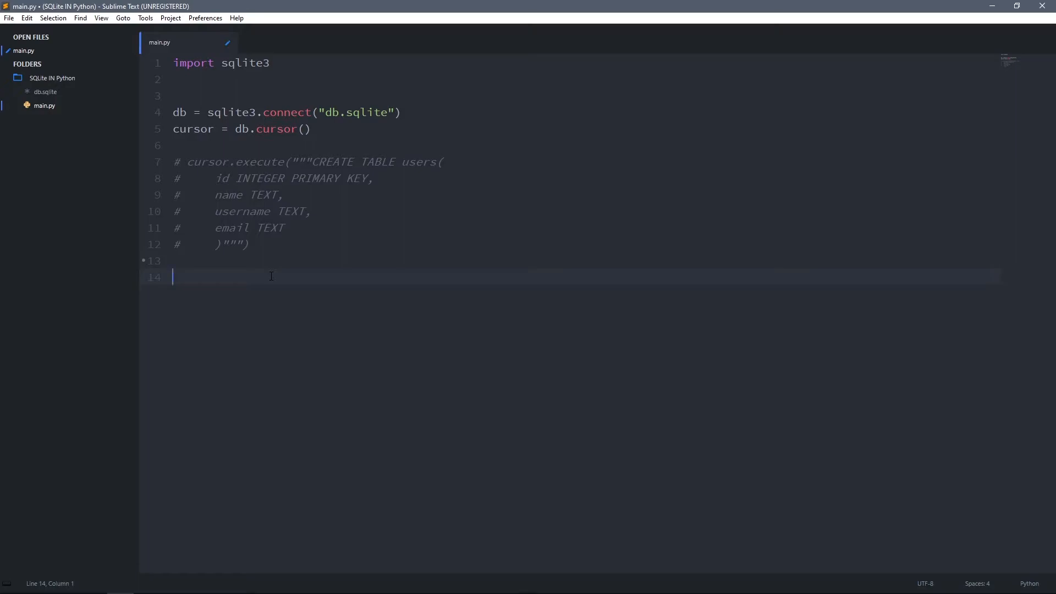
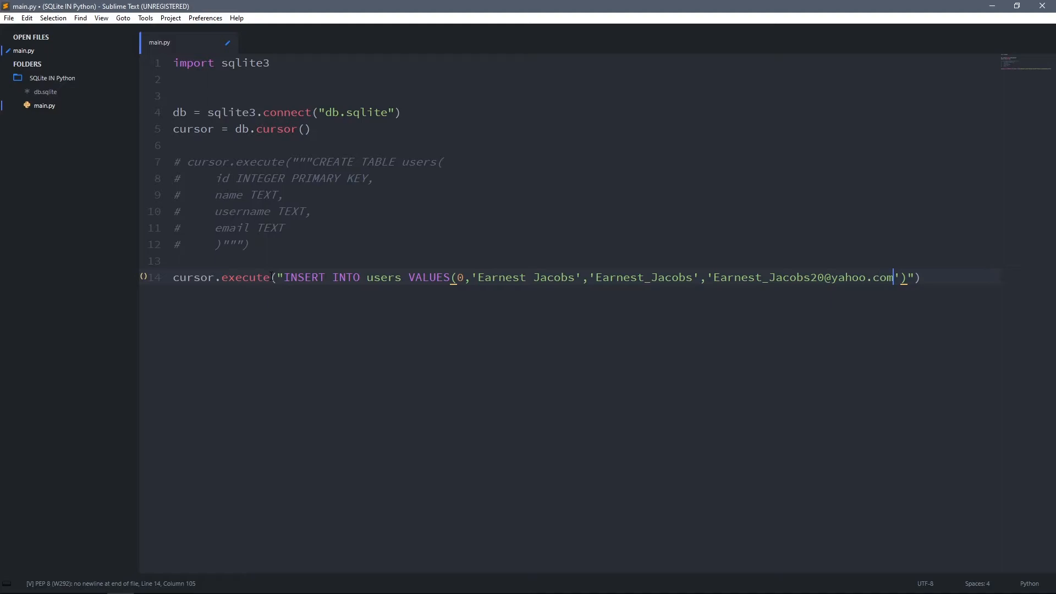
# - Execute an INSERT INTO users VALUES statement with id 0 as the first value
pyautogui.press('Enter')
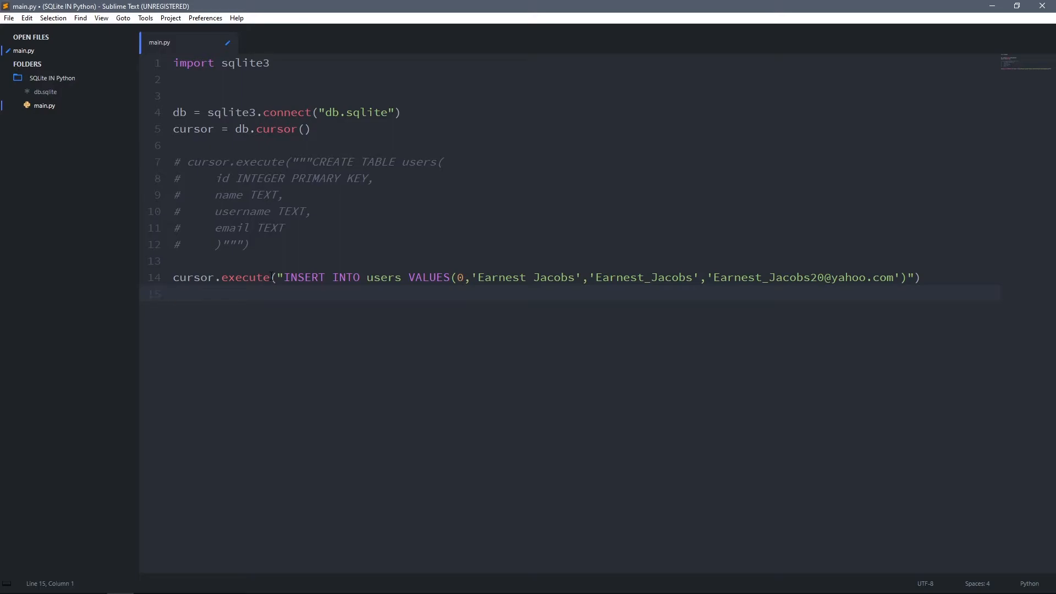
# - Commit the insert with db.commit() after the INSERT statement
pyautogui.write('db.')
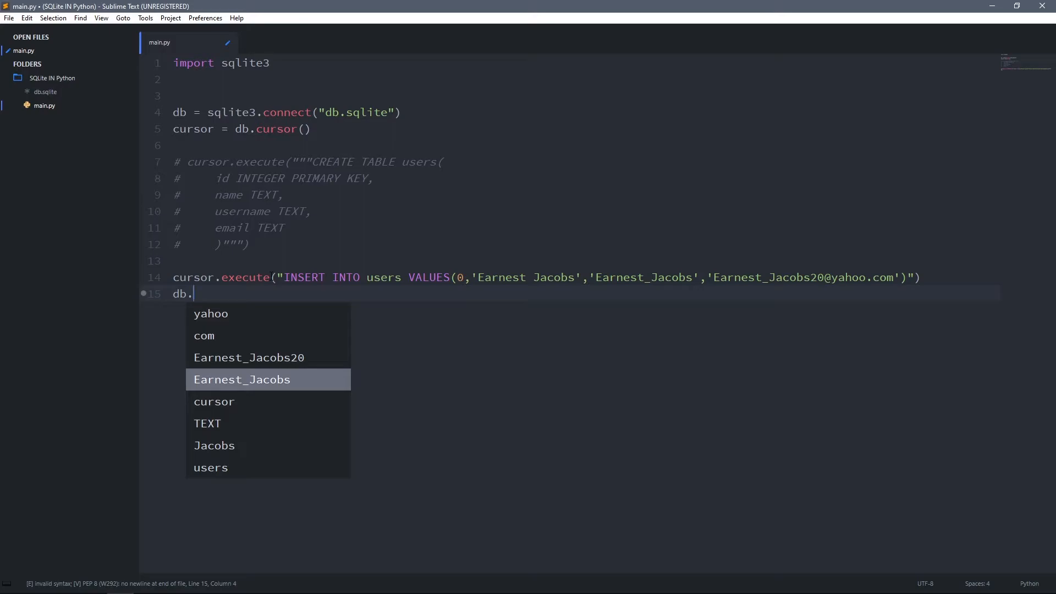
pyautogui.write('commit()')
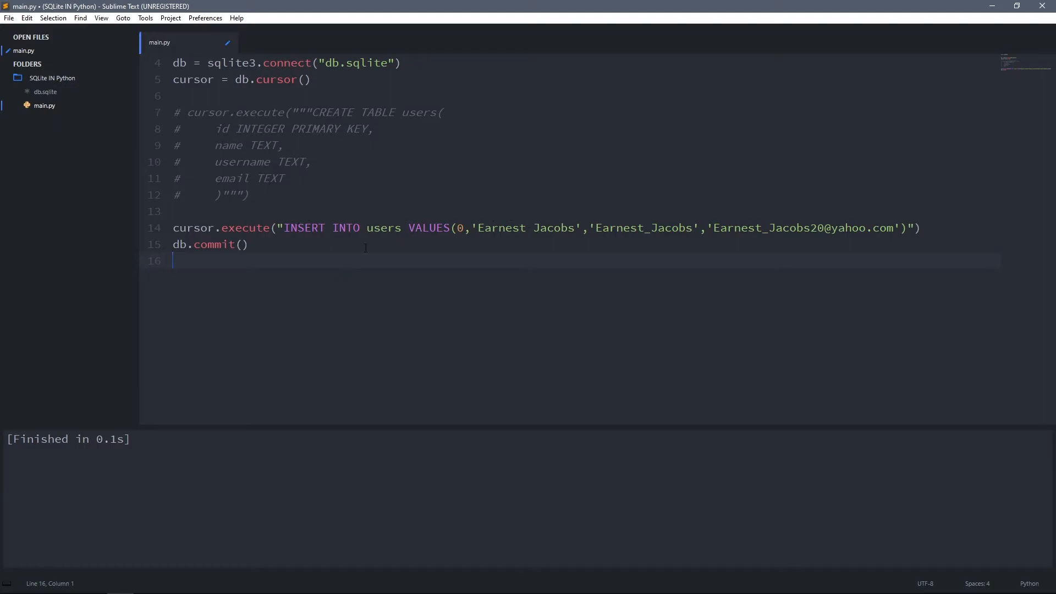
pyautogui.moveTo(218, 263)
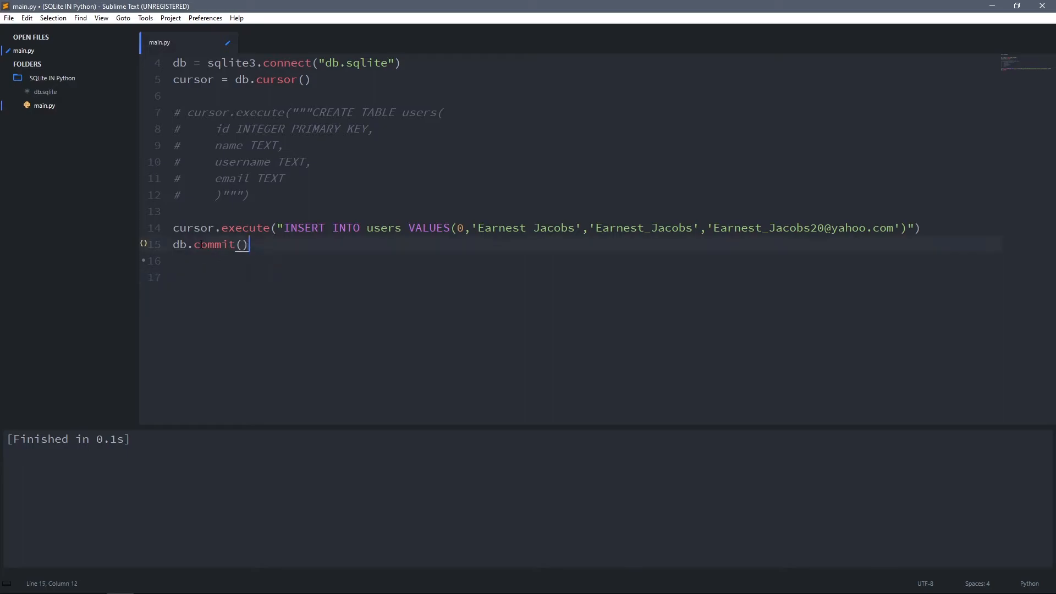
# - Comment out the insert and commit lines and execute SELECT * FROM users instead
pyautogui.press('ctrl+/')
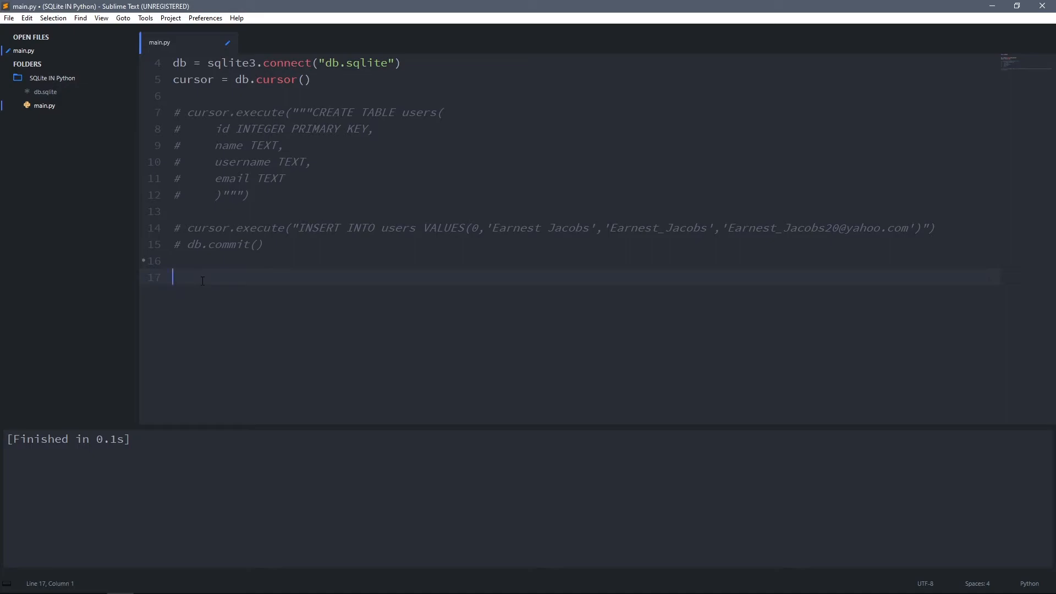
pyautogui.write('cursor.exe')
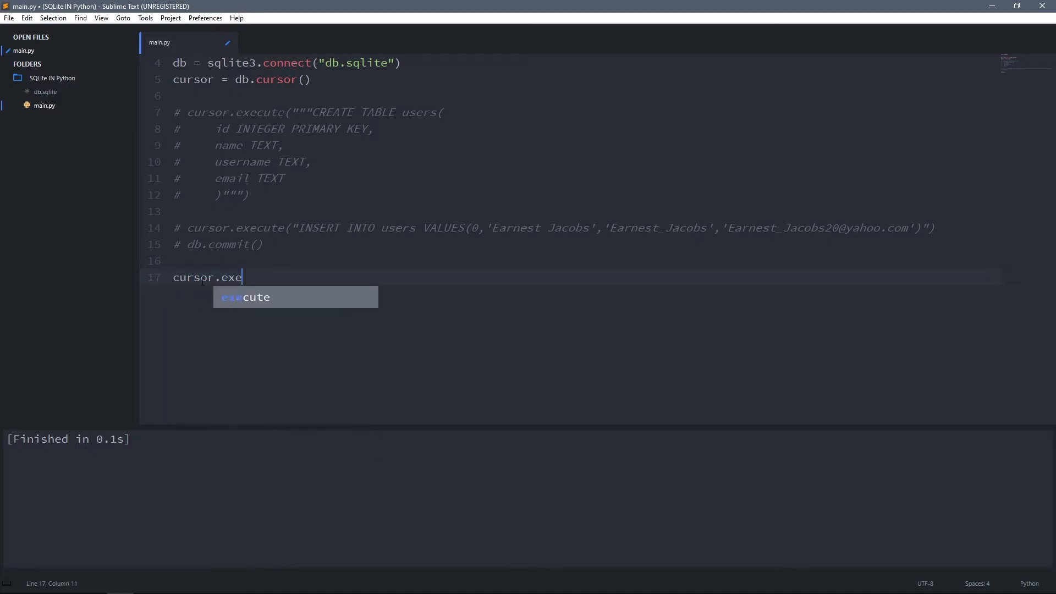
pyautogui.press('Tab')
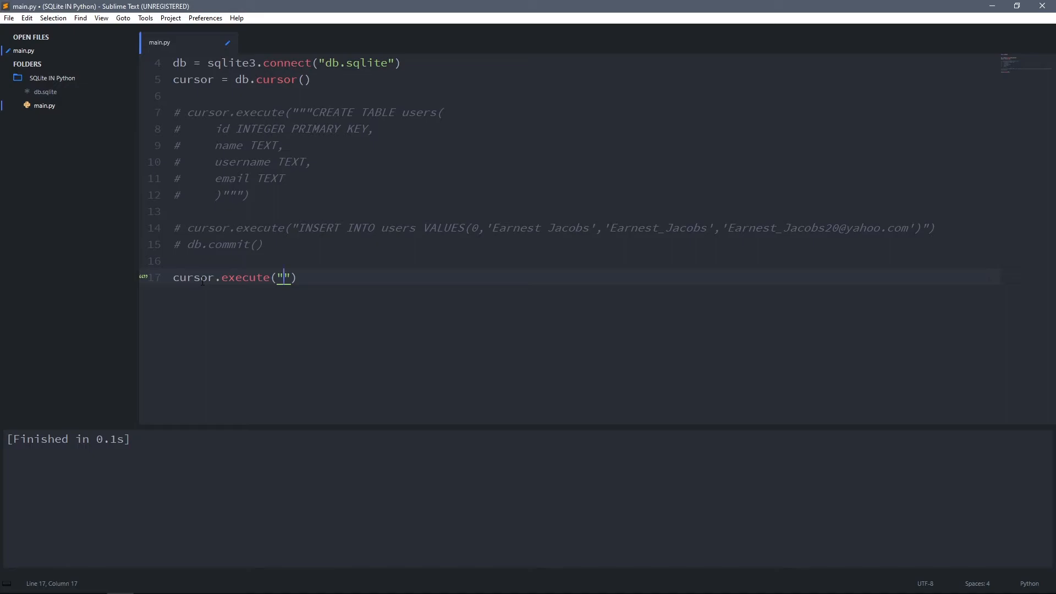
pyautogui.write('SELE')
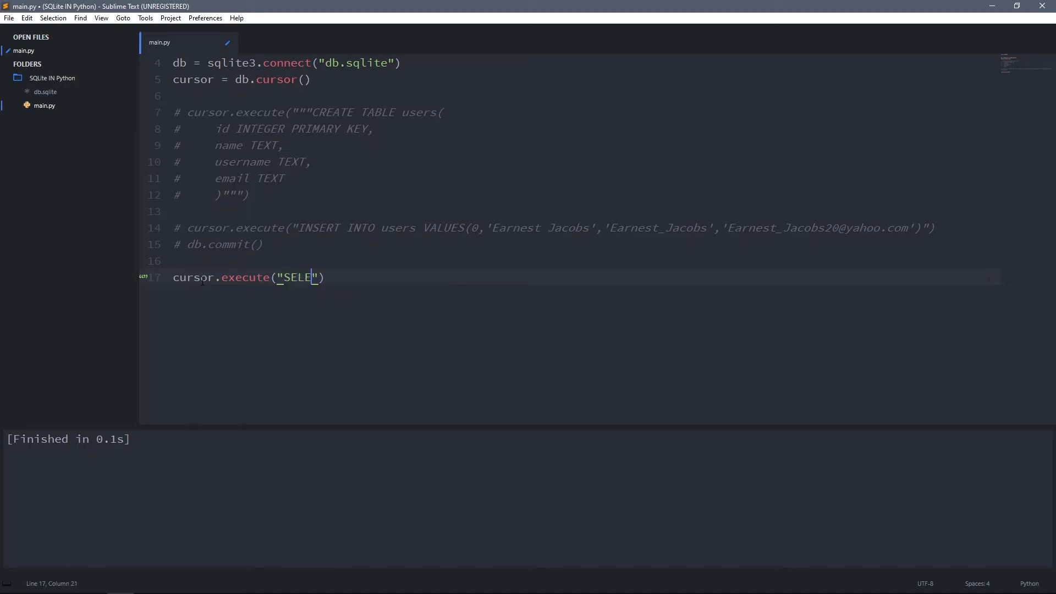
pyautogui.write('CT *')
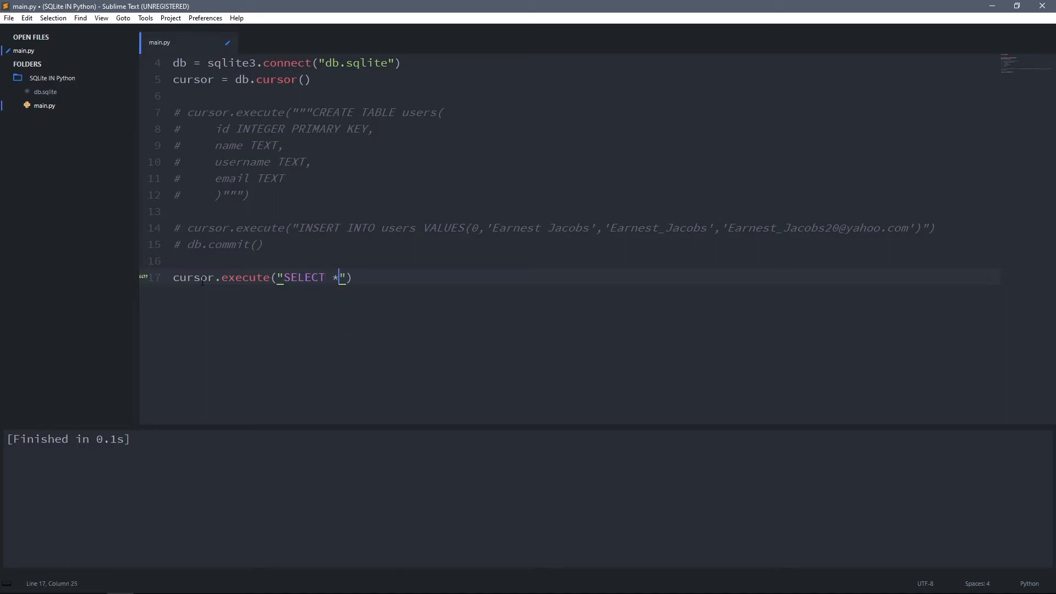
pyautogui.write('FROM')
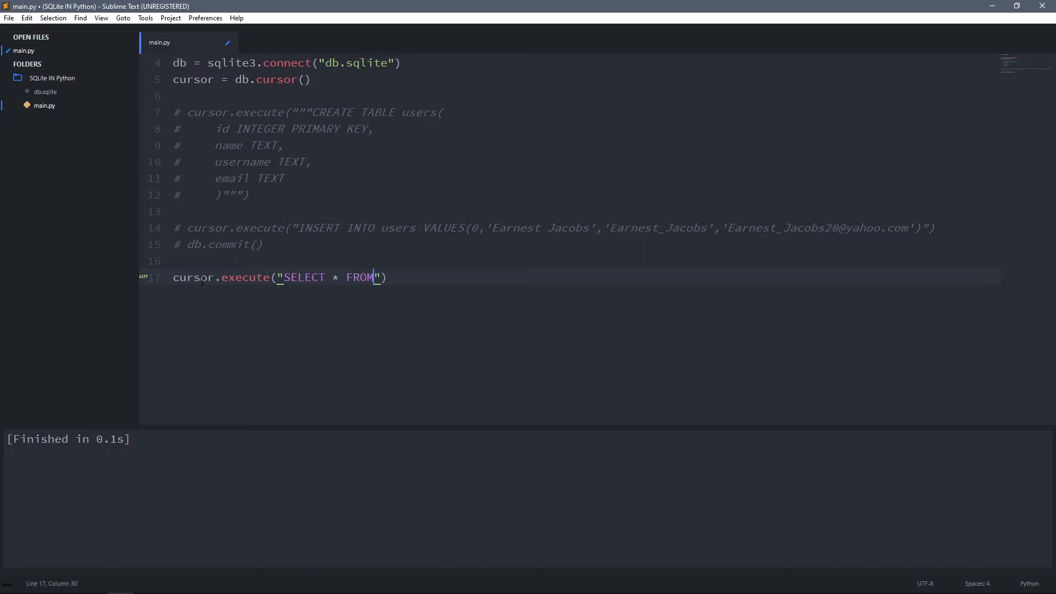
pyautogui.write('users')
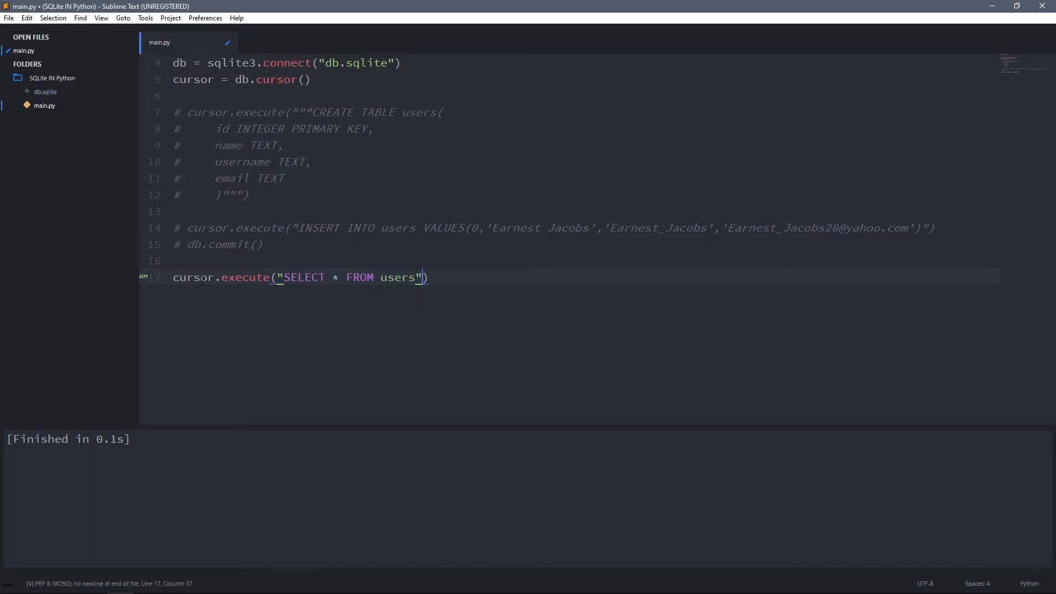
pyautogui.press('Enter')
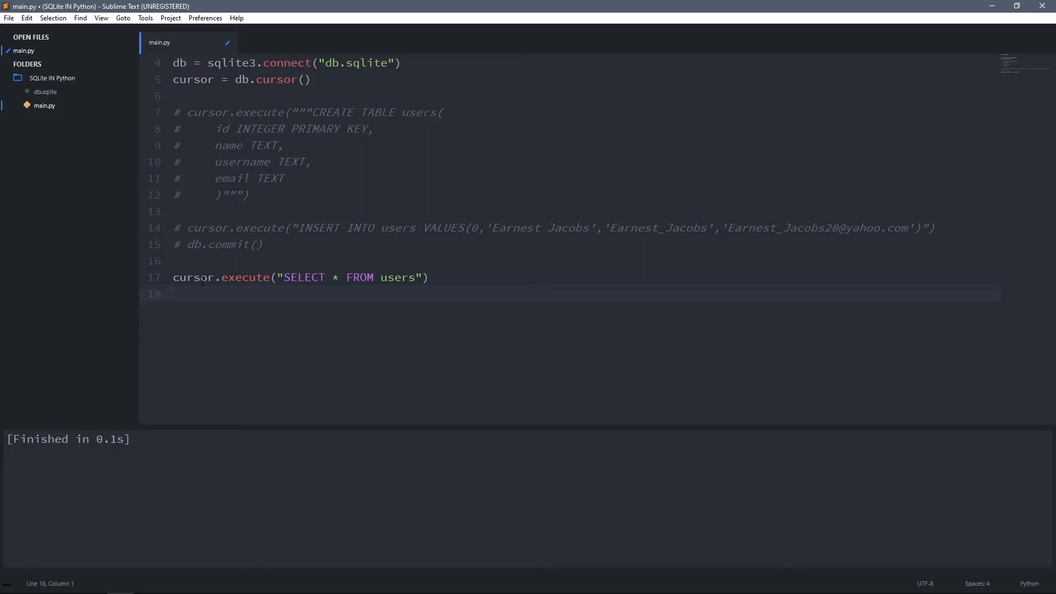
# - Fetch all query results into users with cursor.fetchall()
pyautogui.write('users =')
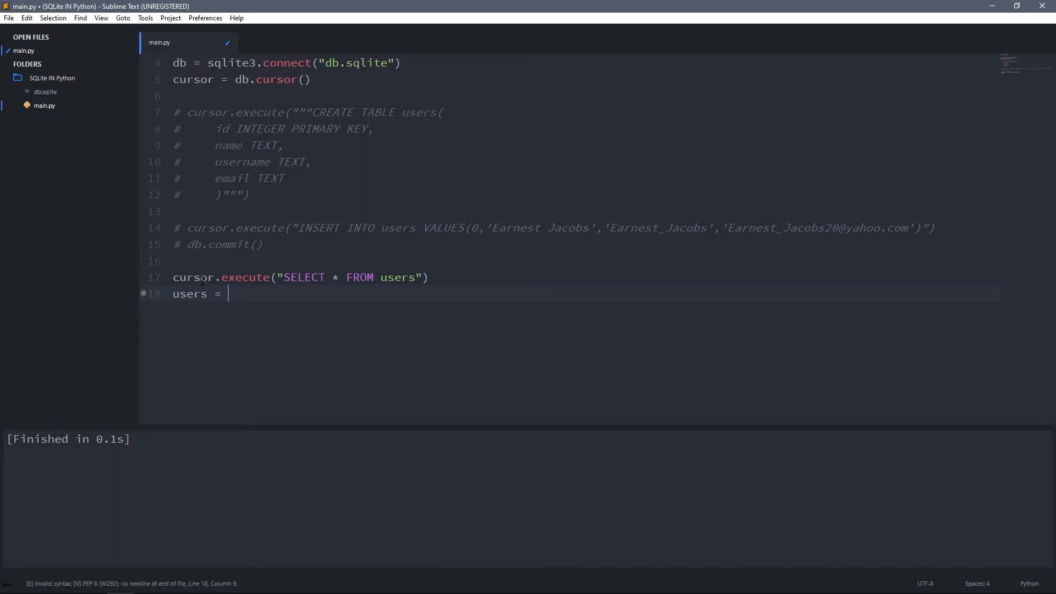
pyautogui.write('cursor.')
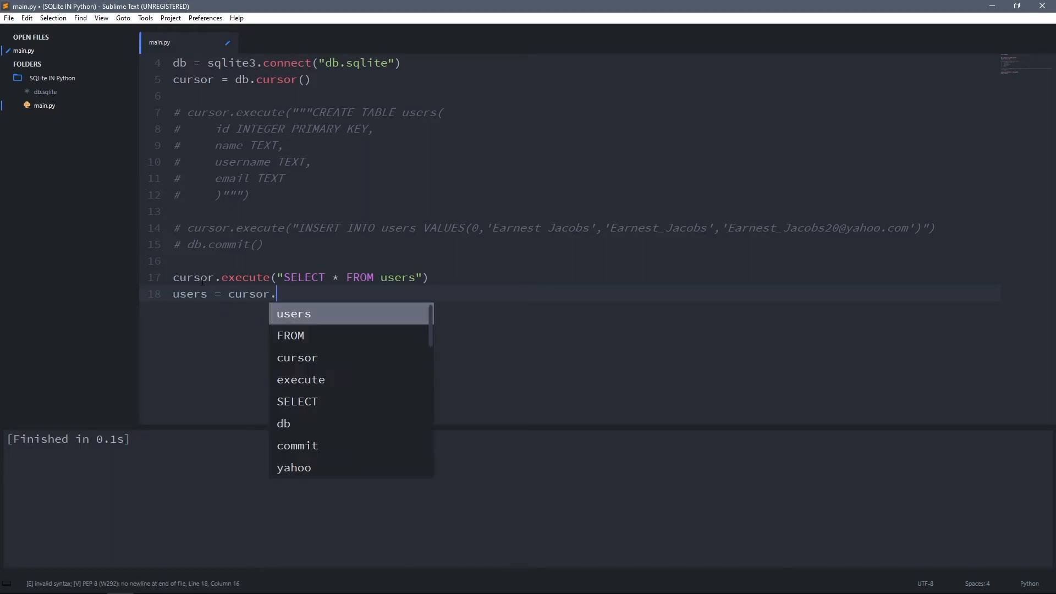
pyautogui.write('fetchal')
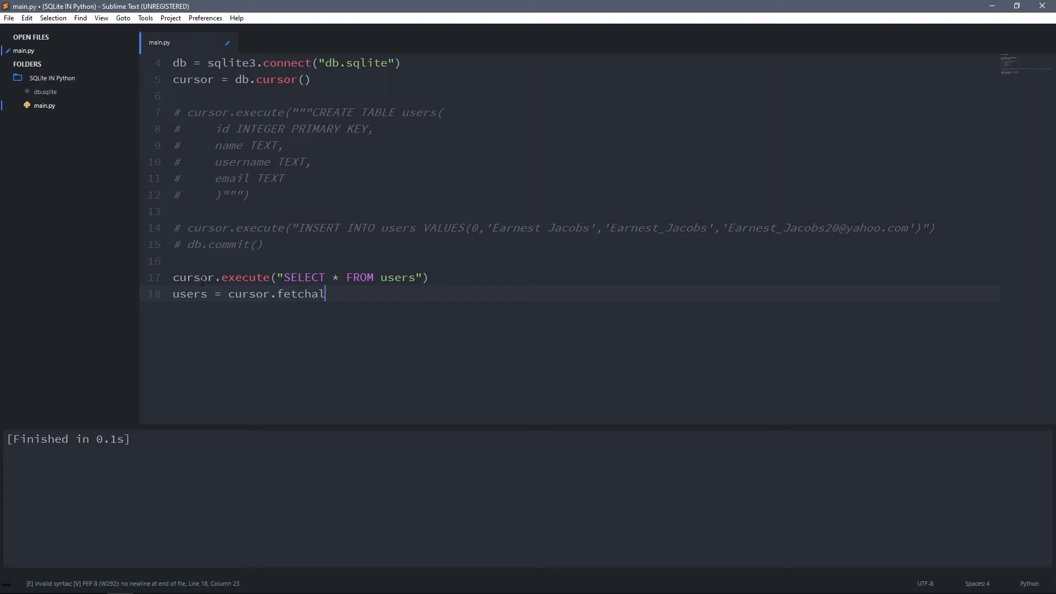
pyautogui.write('l()')
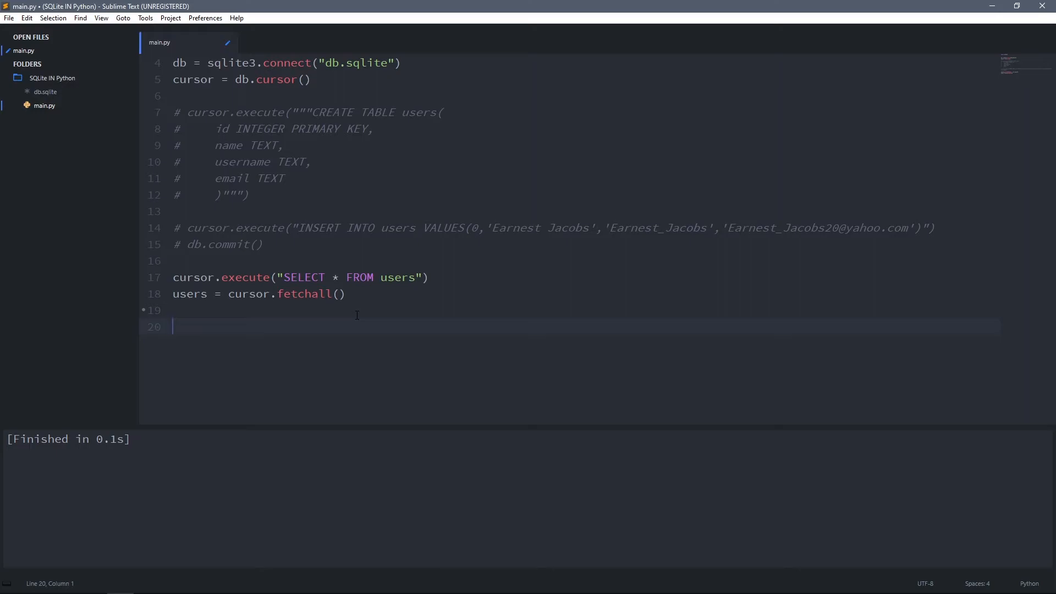
# - Loop over users printing each row, then run the script to show the stored user
pyautogui.write('for row')
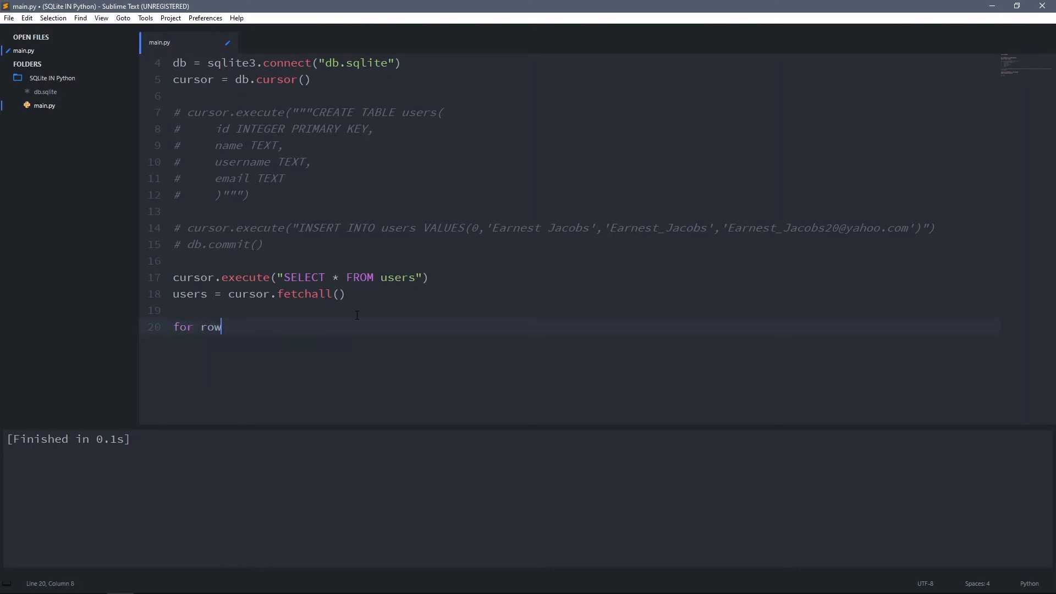
pyautogui.write('in users:')
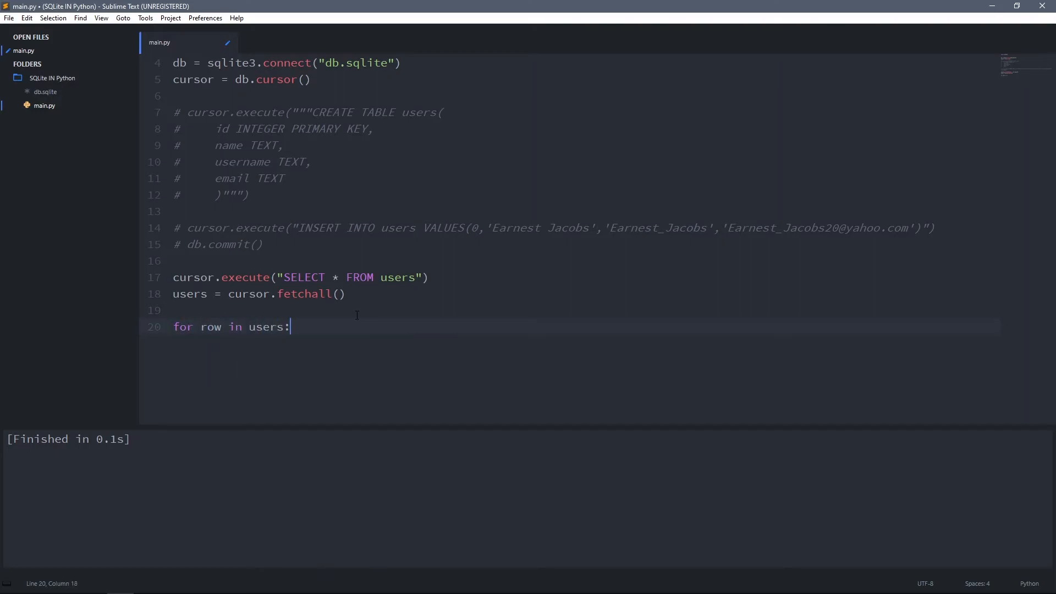
pyautogui.write('print(')
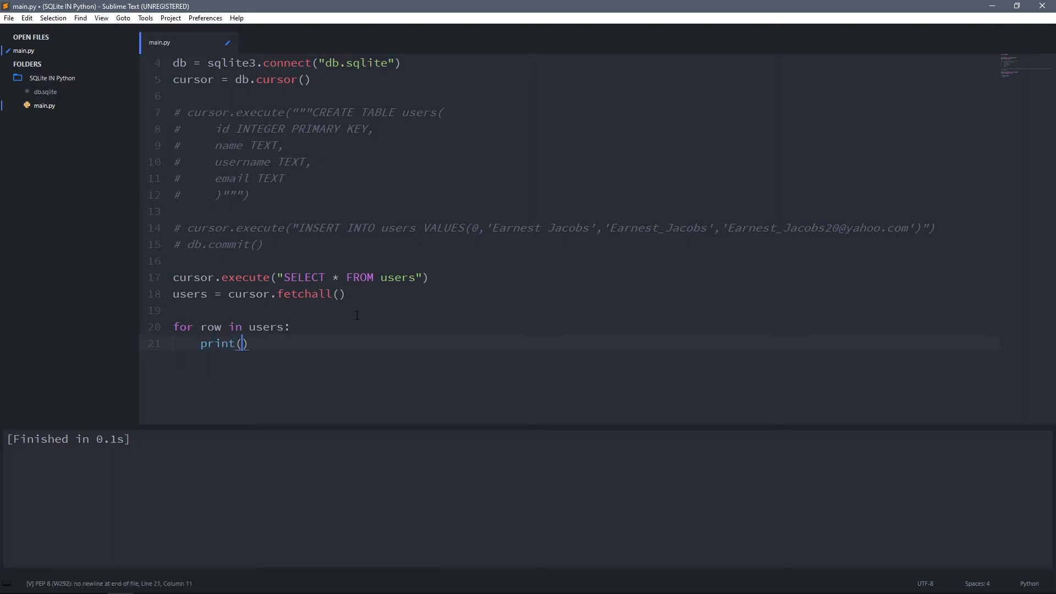
pyautogui.write('row')
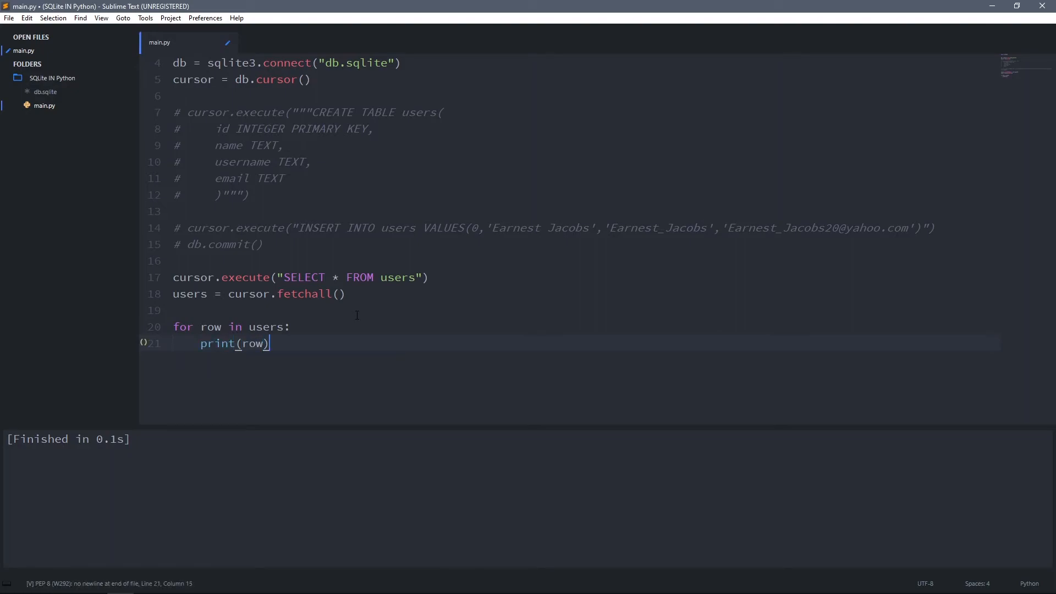
pyautogui.press('ctrl+b')
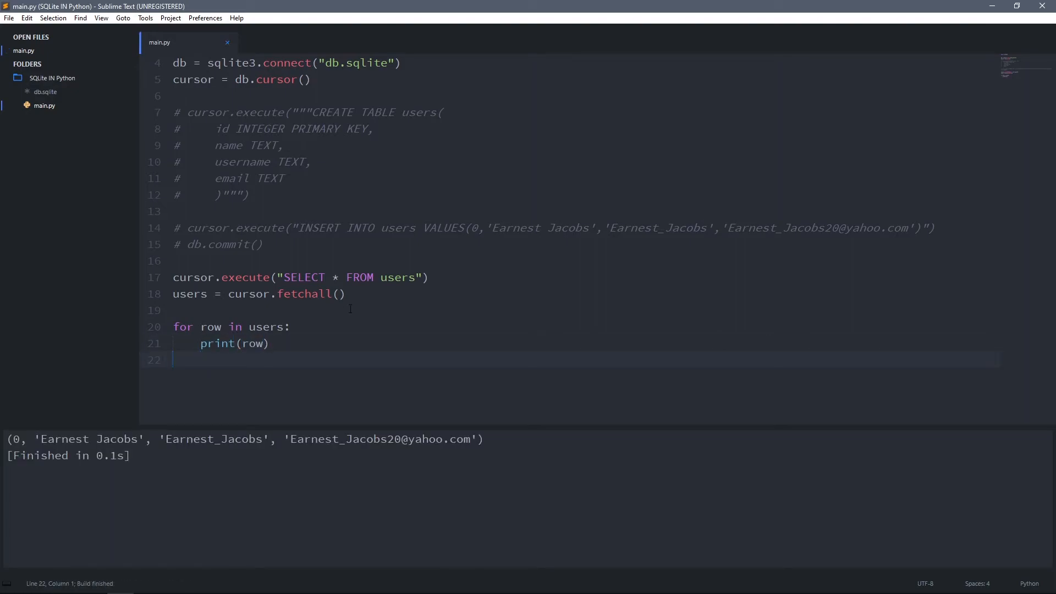
# - Add blank lines after the commented commit line, ahead of the SELECT query
pyautogui.tripleClick(241, 439)
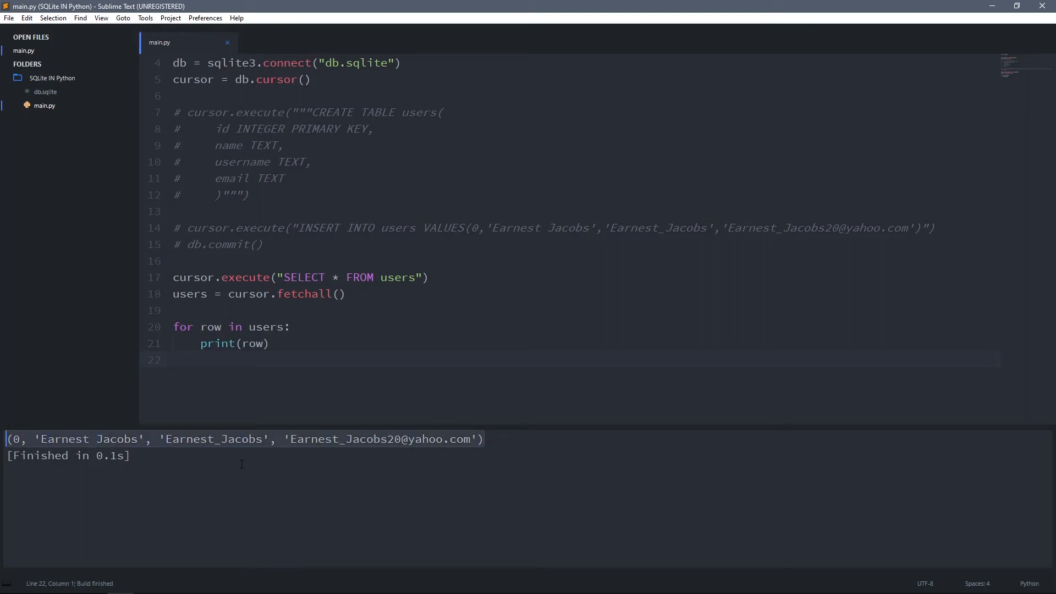
pyautogui.click(235, 439)
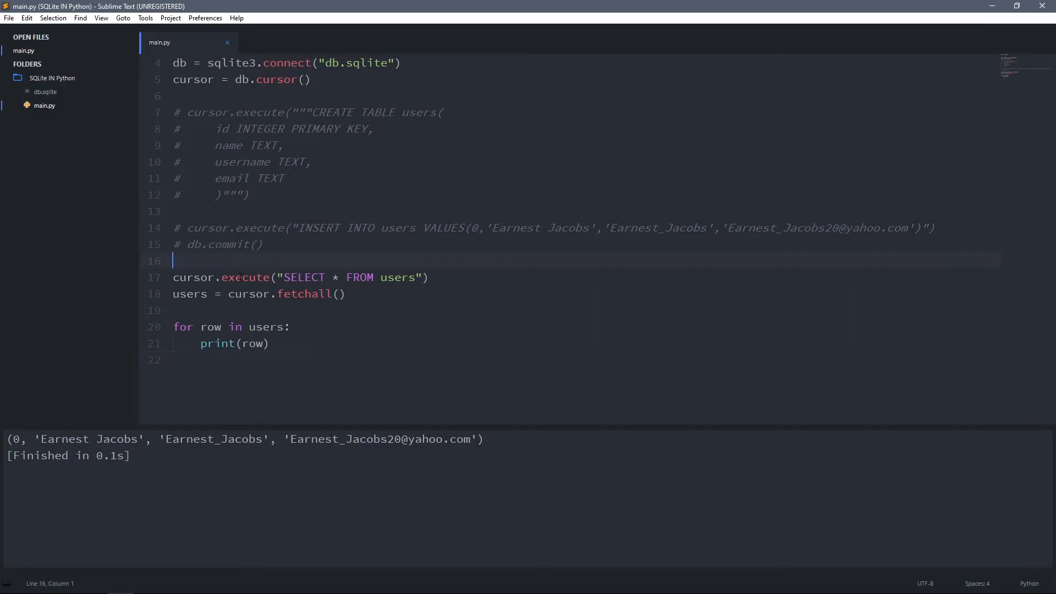
pyautogui.press('enter')
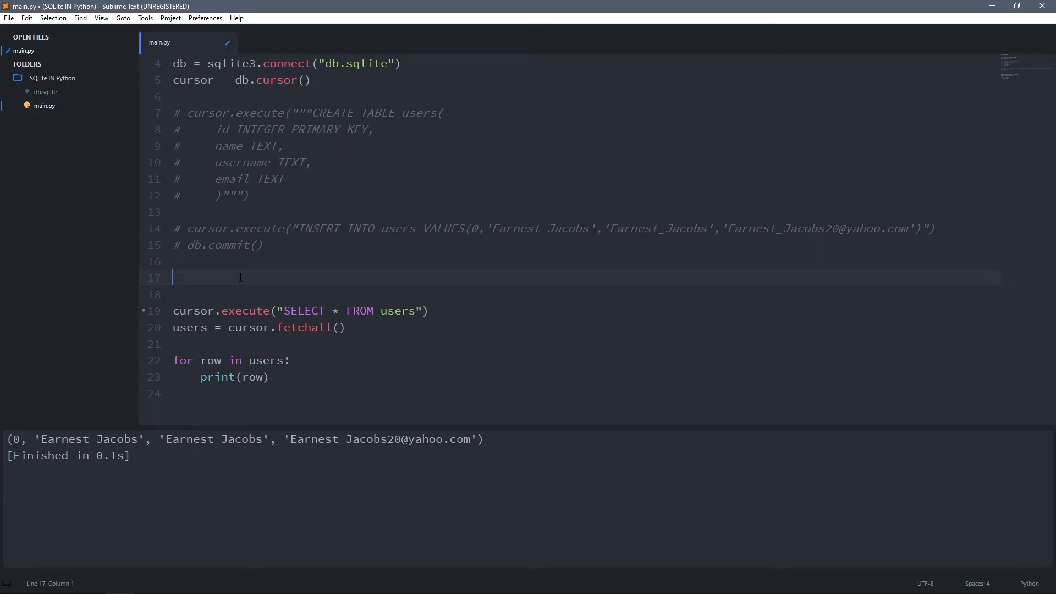
pyautogui.write('user =')
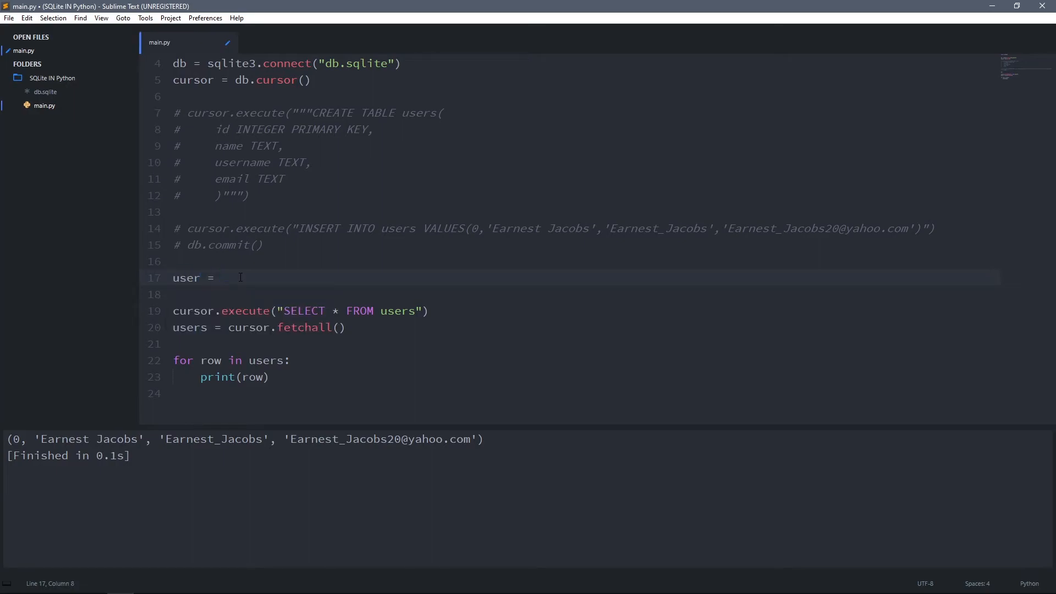
pyautogui.write('(')
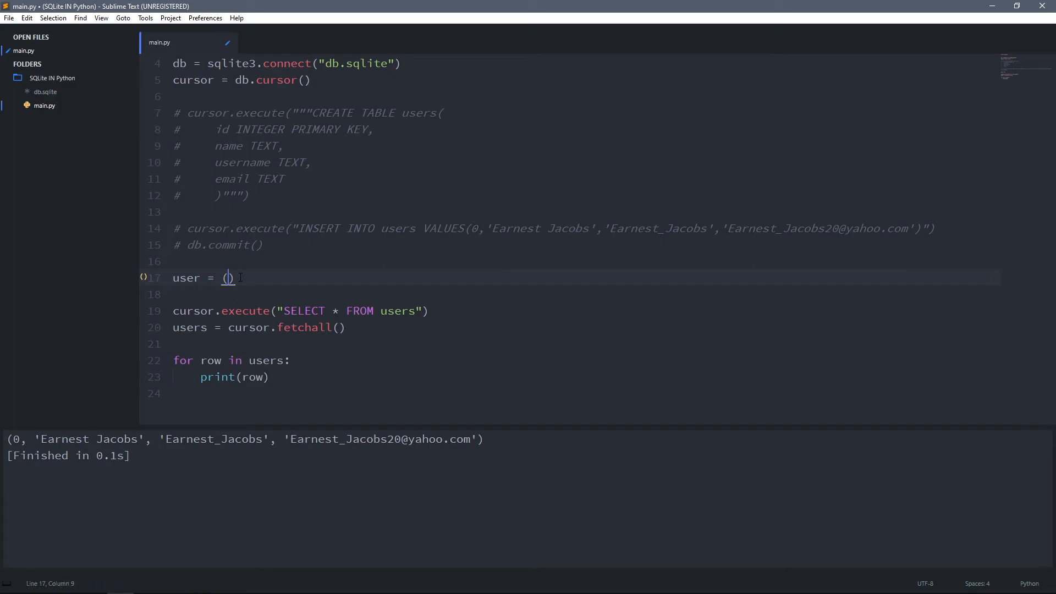
pyautogui.write('1,')
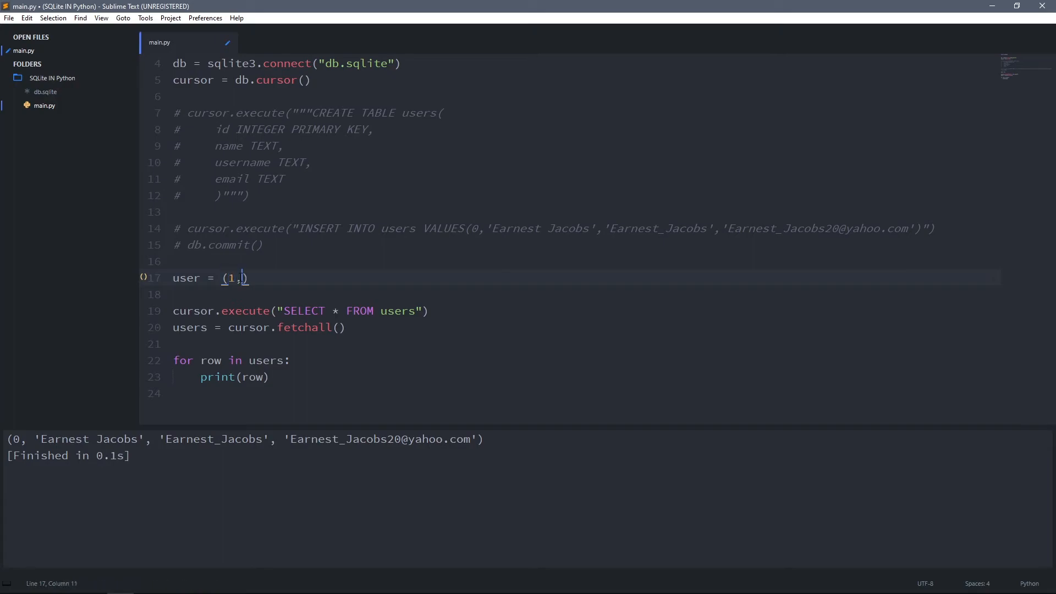
pyautogui.write('"')
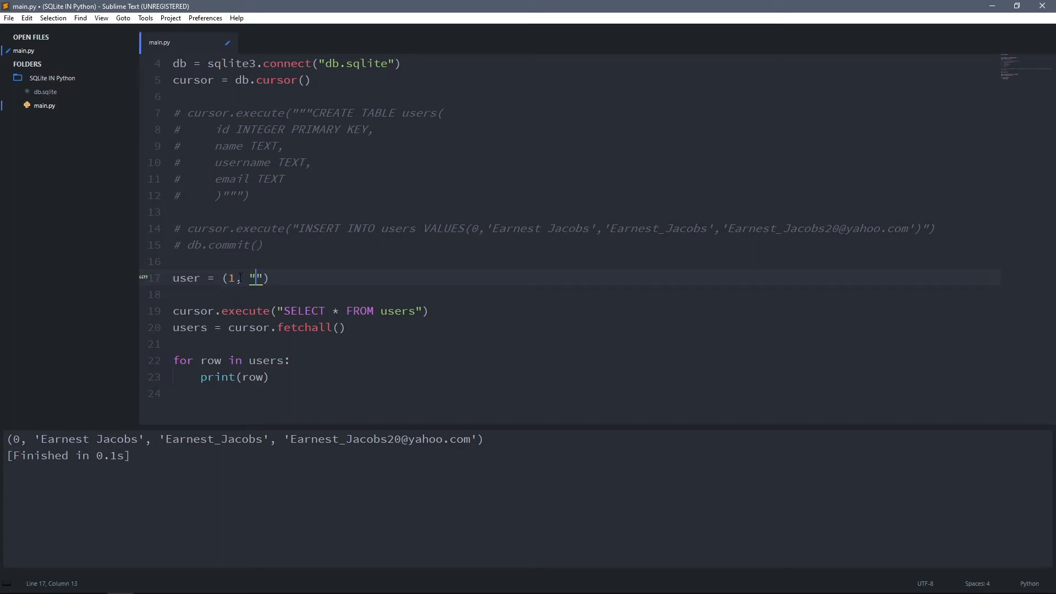
pyautogui.write('John')
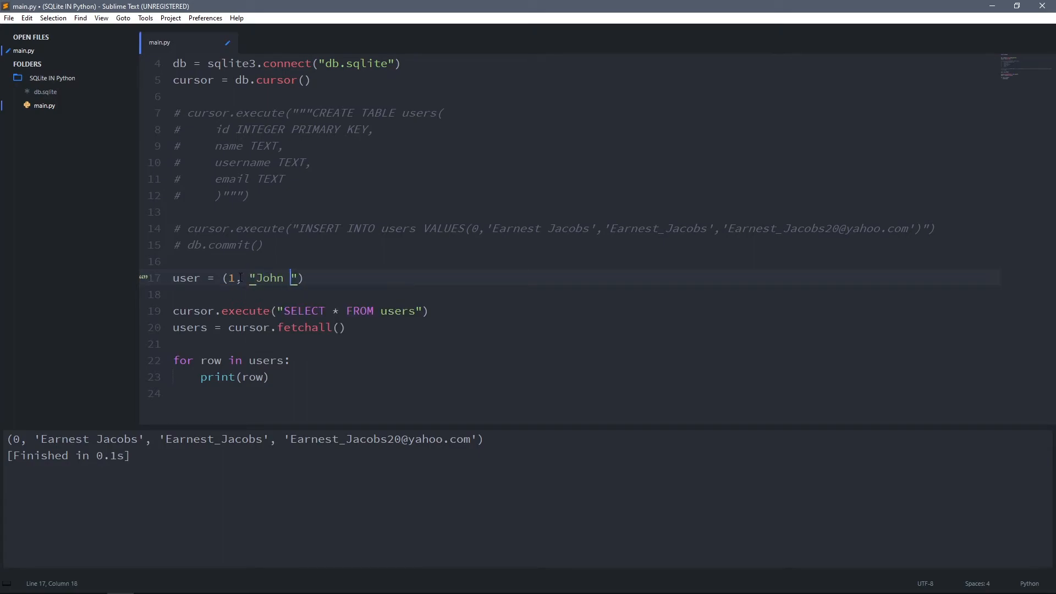
pyautogui.write('Smith",')
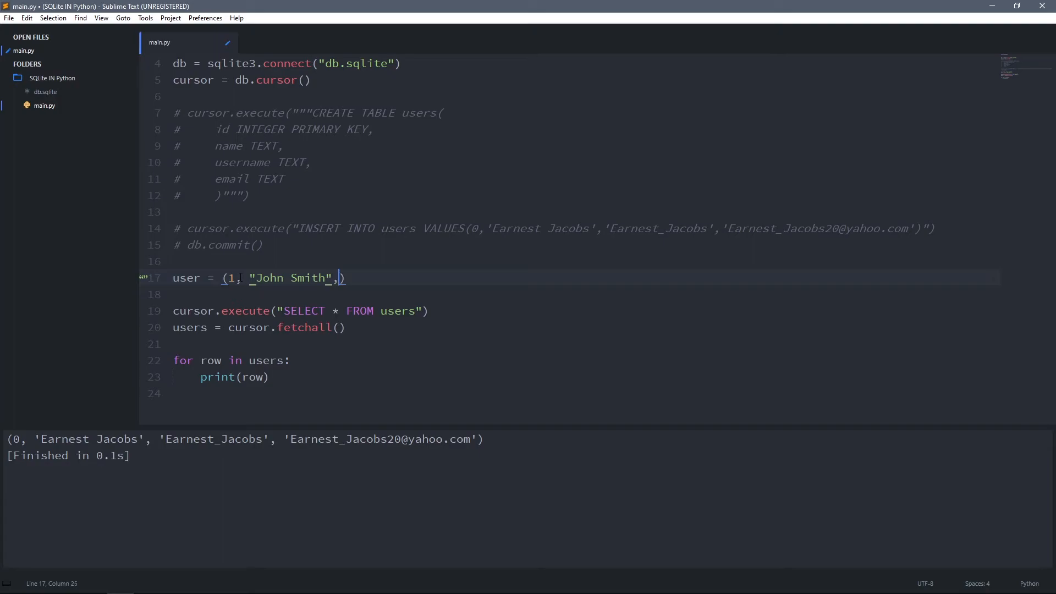
pyautogui.write('"John_')
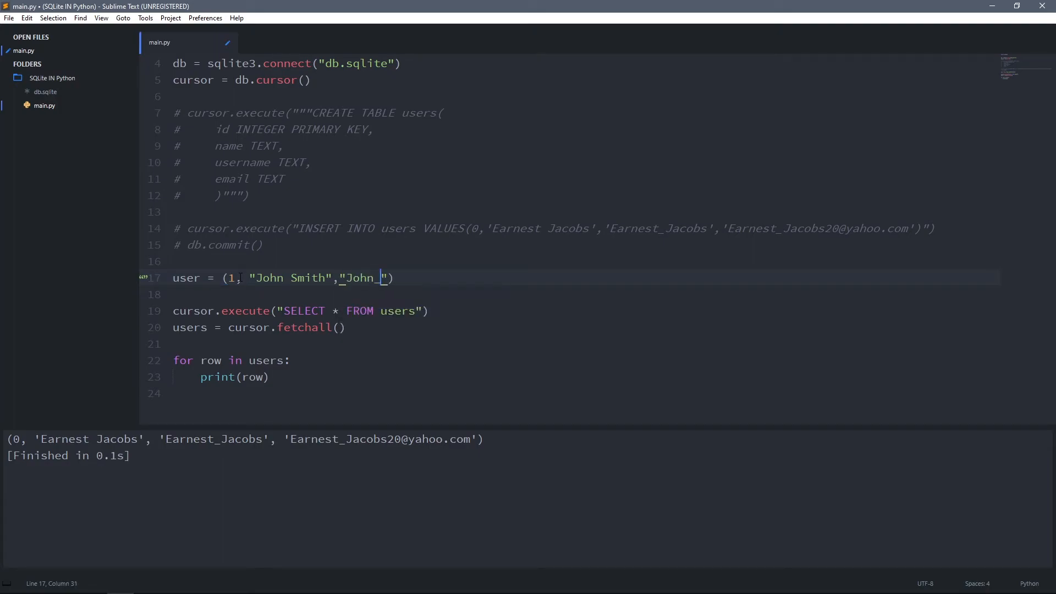
pyautogui.write('Smith')
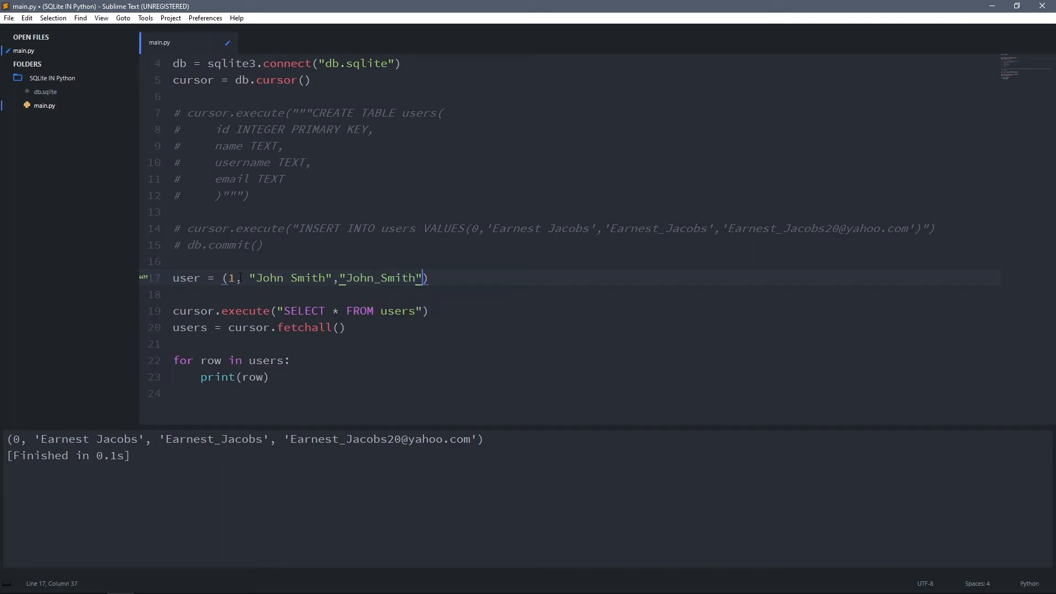
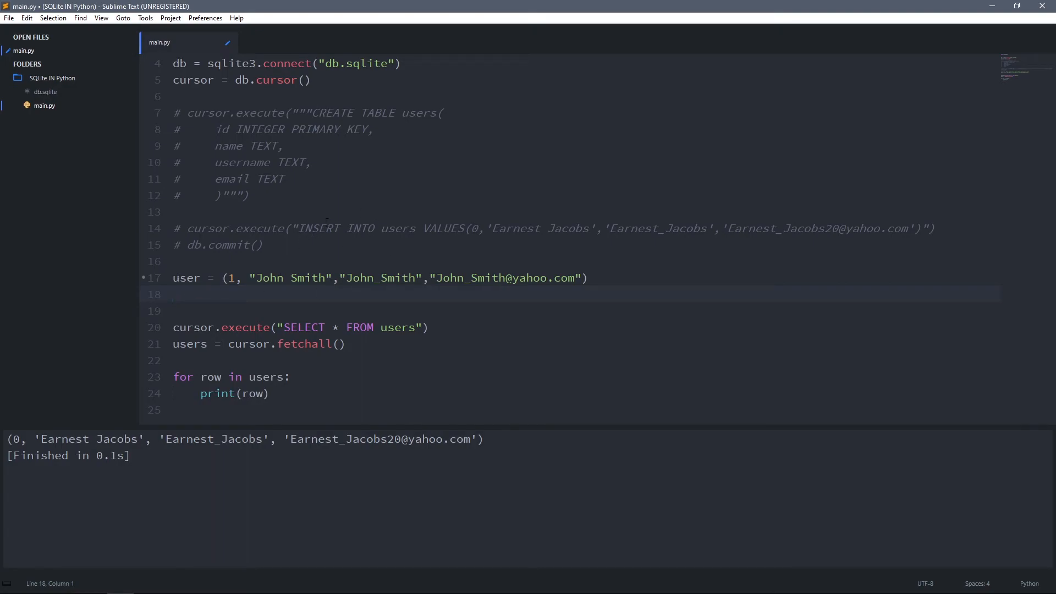
# - Write cursor.execute("INSERT INTO users VALUES(?,?,?,?)", user) below the tuple
pyautogui.doubleClick(317, 229)
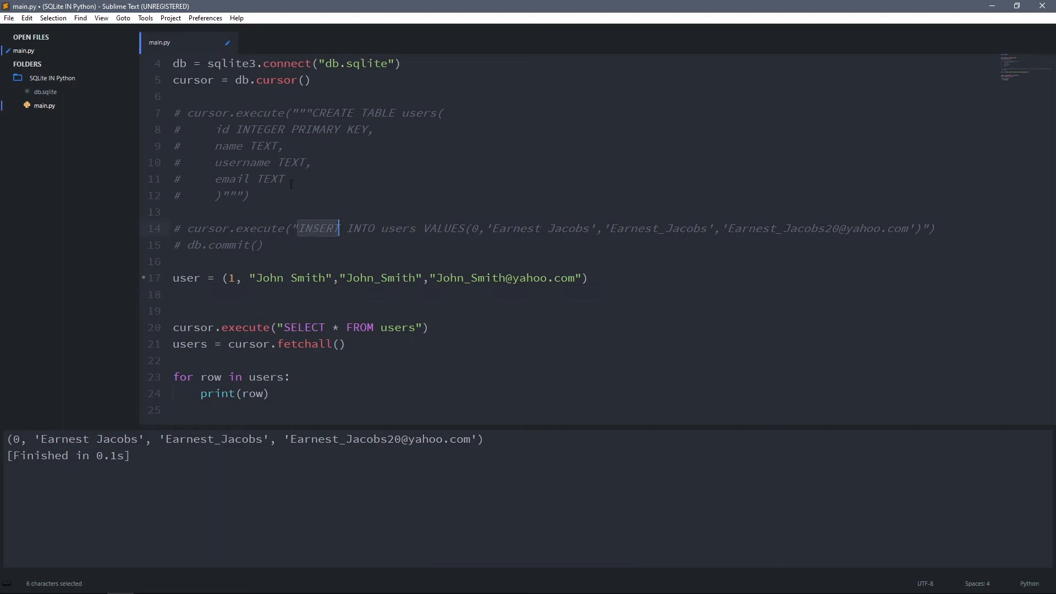
pyautogui.click(174, 294)
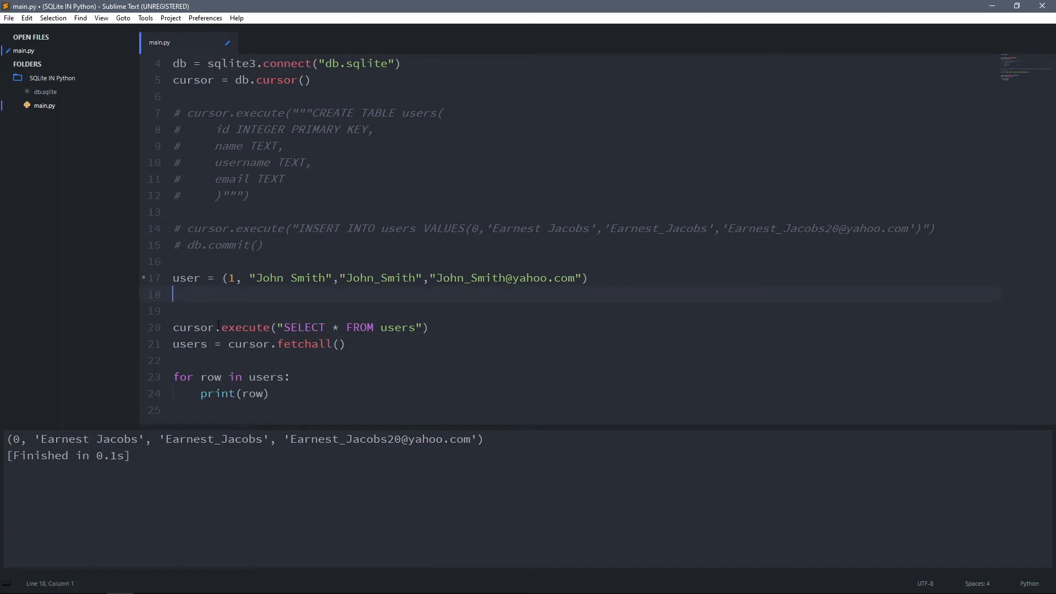
pyautogui.write('cursor.execute')
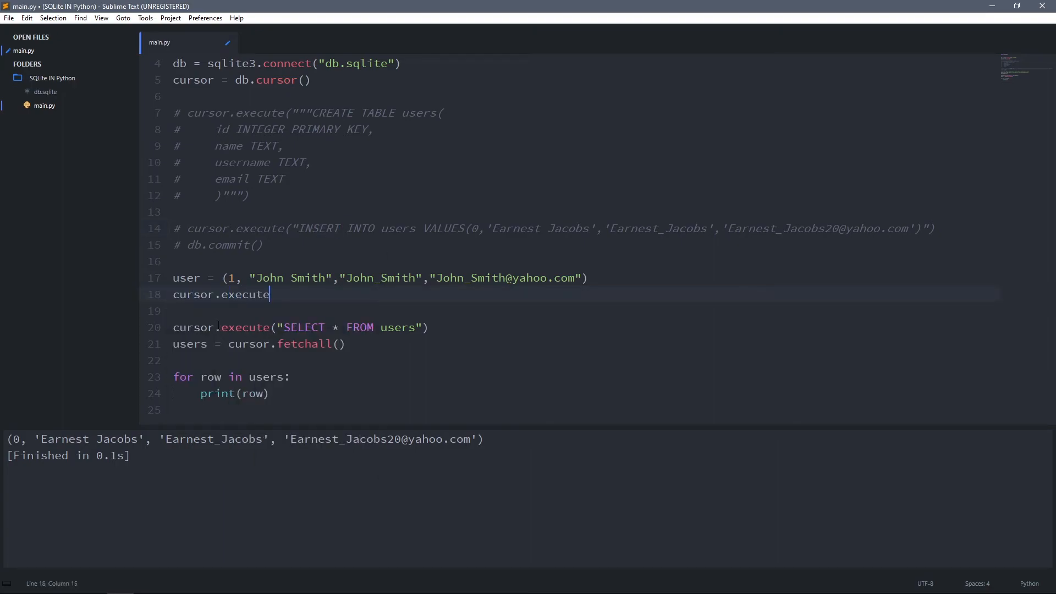
pyautogui.write('("INSERT INTO')
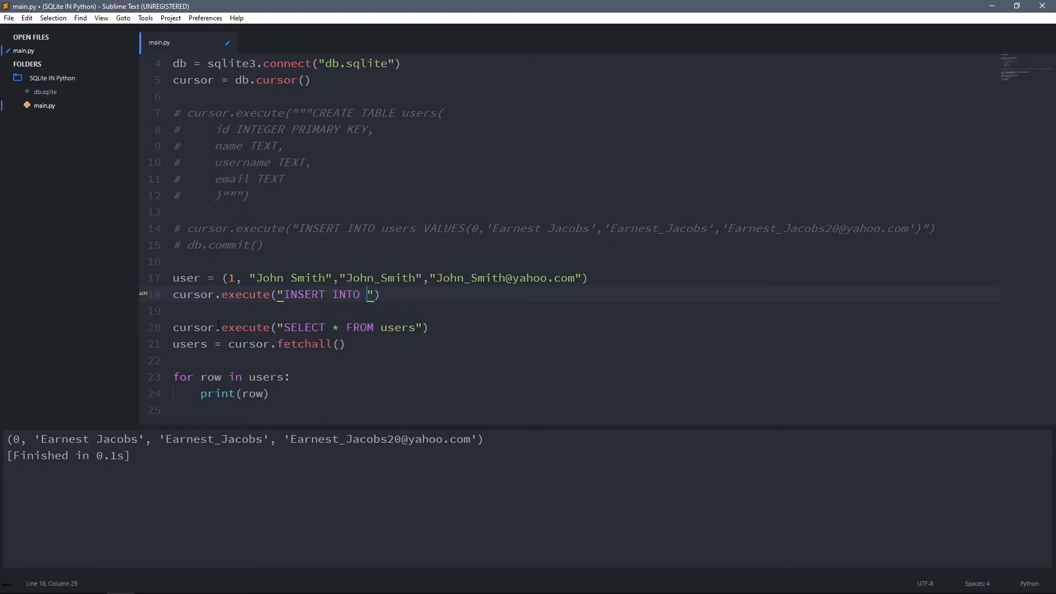
pyautogui.write('users')
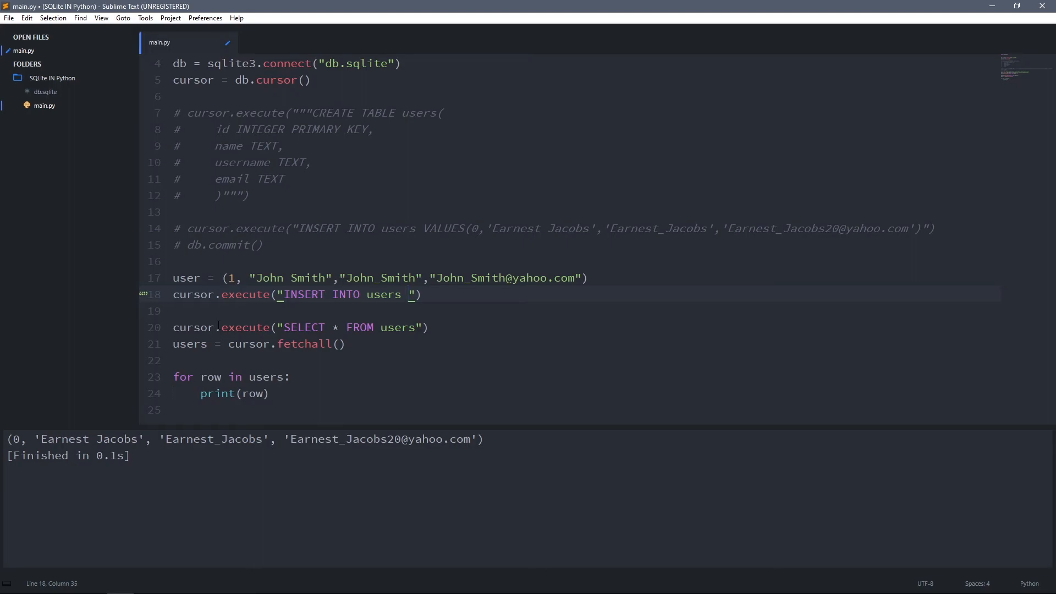
pyautogui.write('VALUES(')
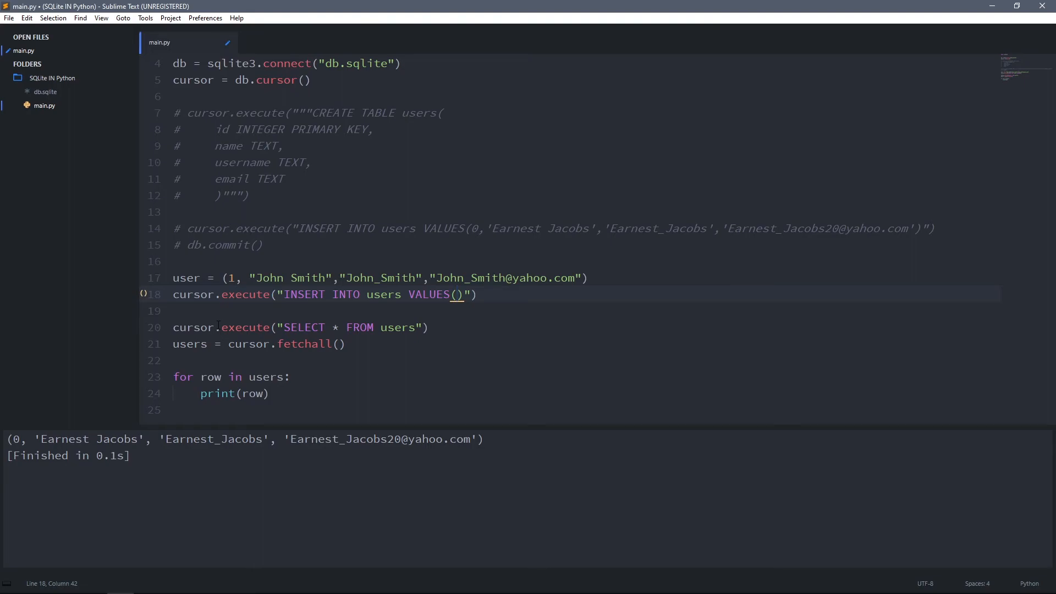
pyautogui.write('?,')
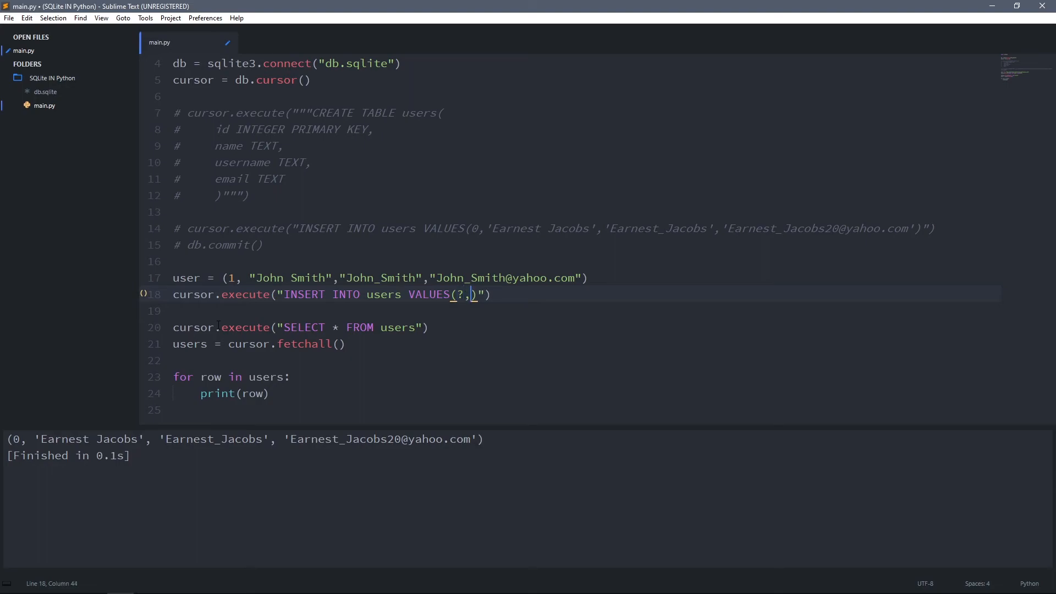
pyautogui.write('?')
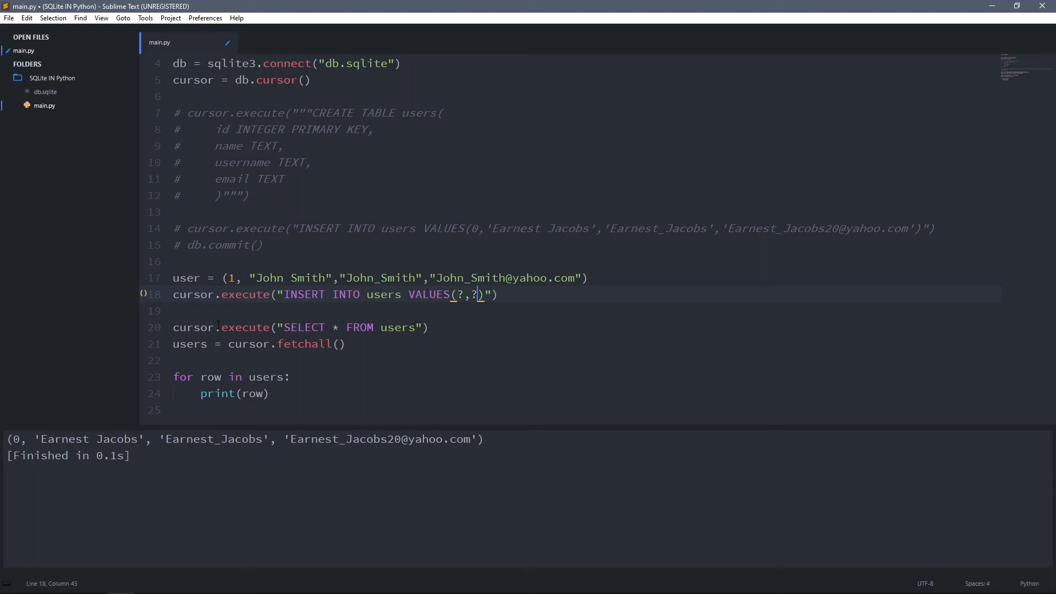
pyautogui.write(',?')
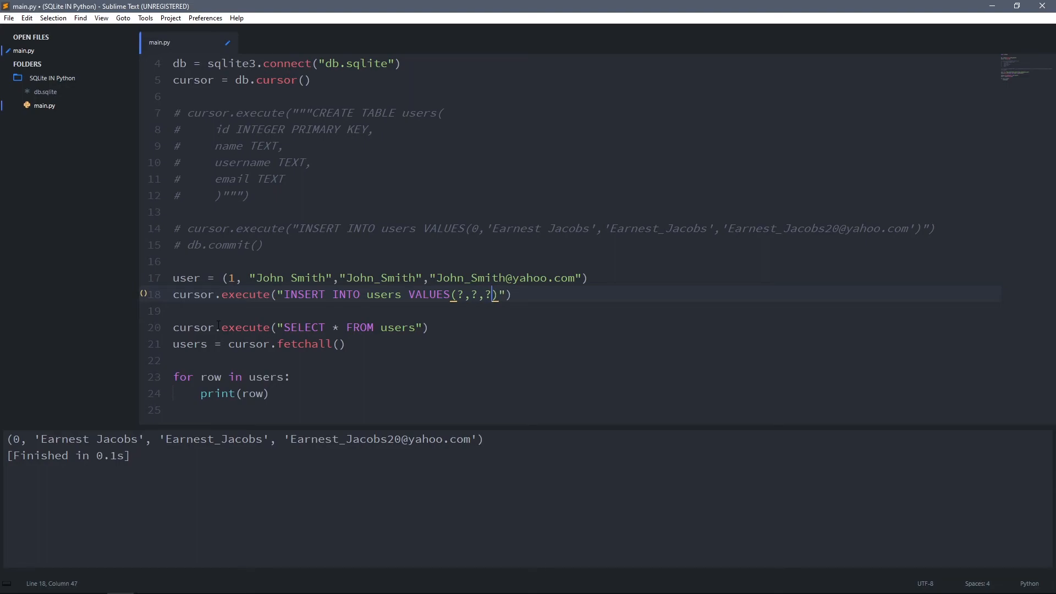
pyautogui.write(',?')
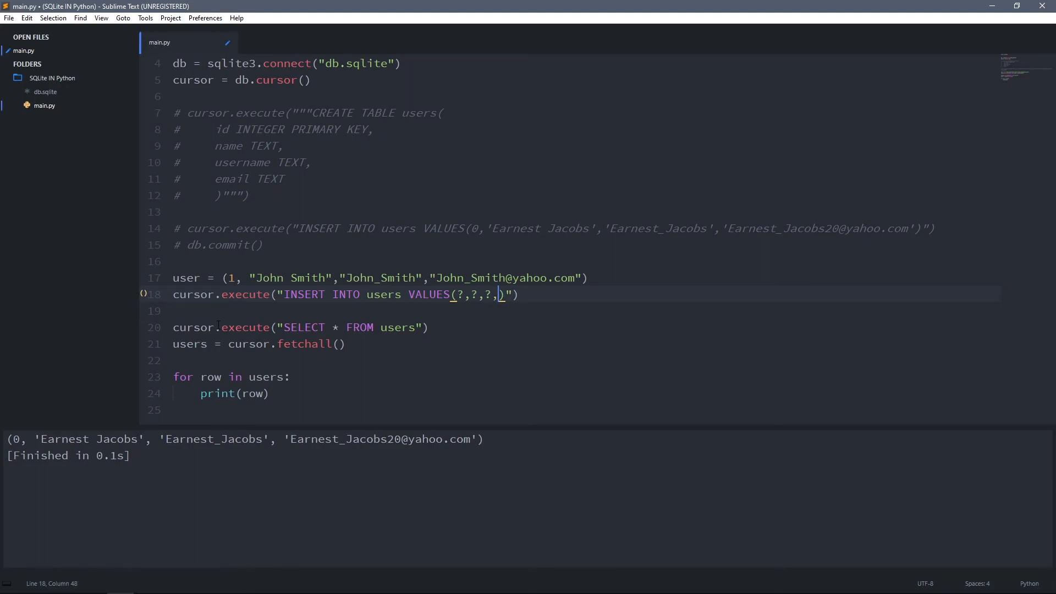
pyautogui.write('?')
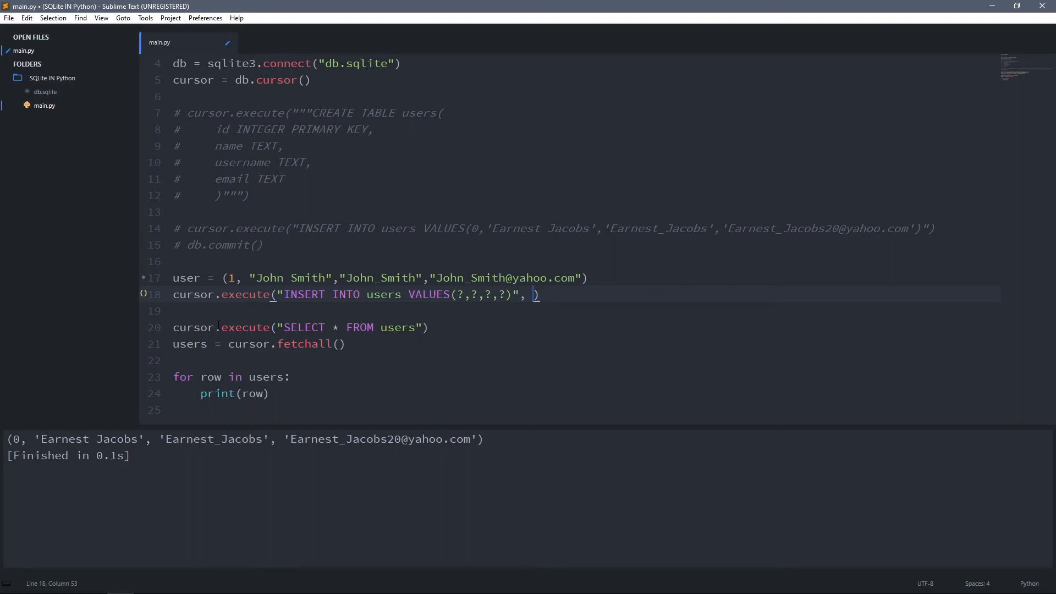
pyautogui.write('user')
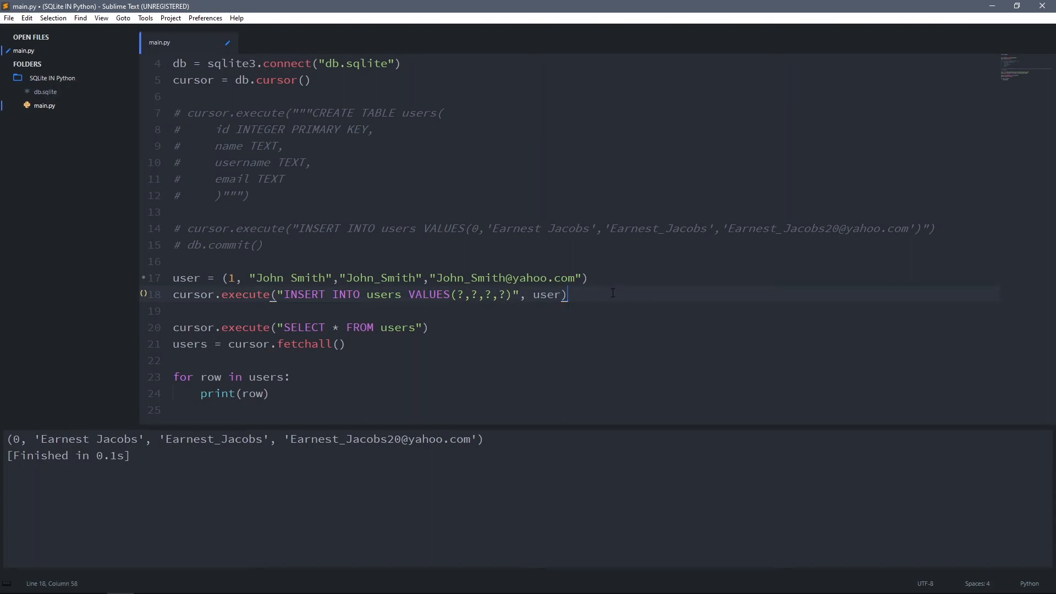
# - Add db.commit() after the insert and run the script with Ctrl+B
pyautogui.press('Enter')
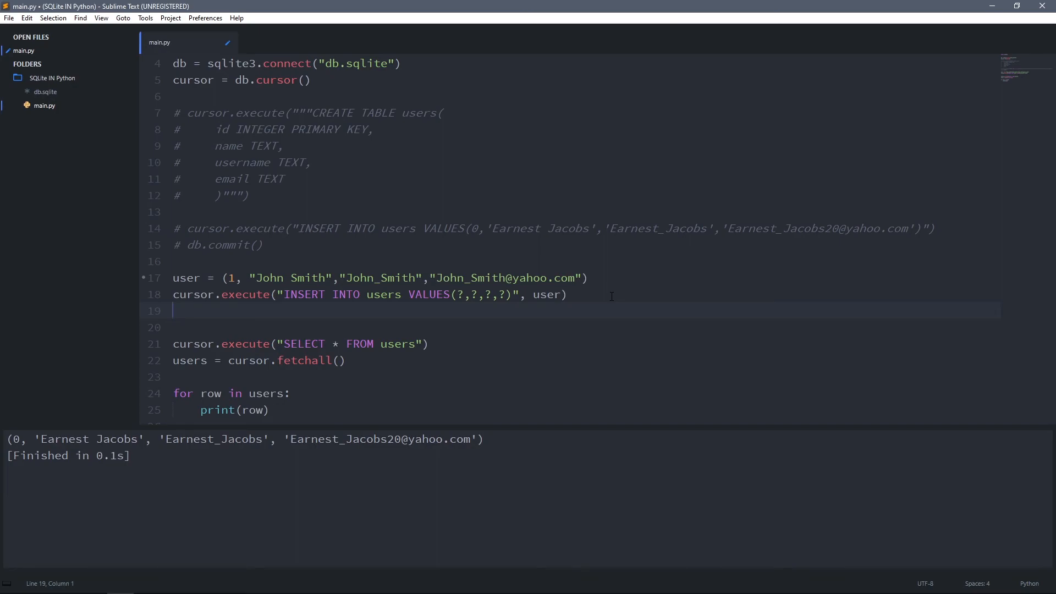
pyautogui.write('db')
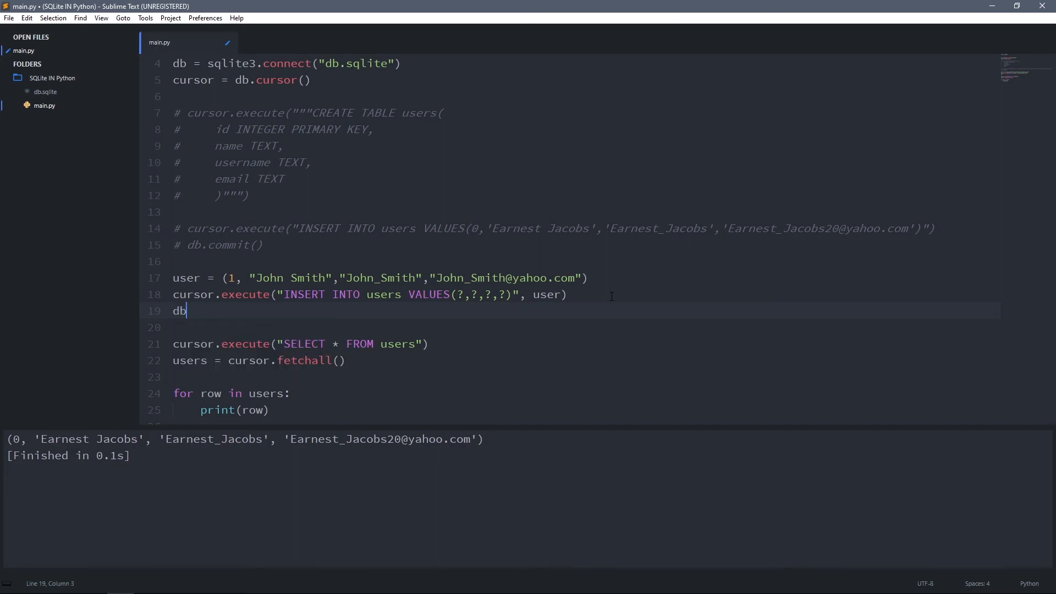
pyautogui.write('.comm')
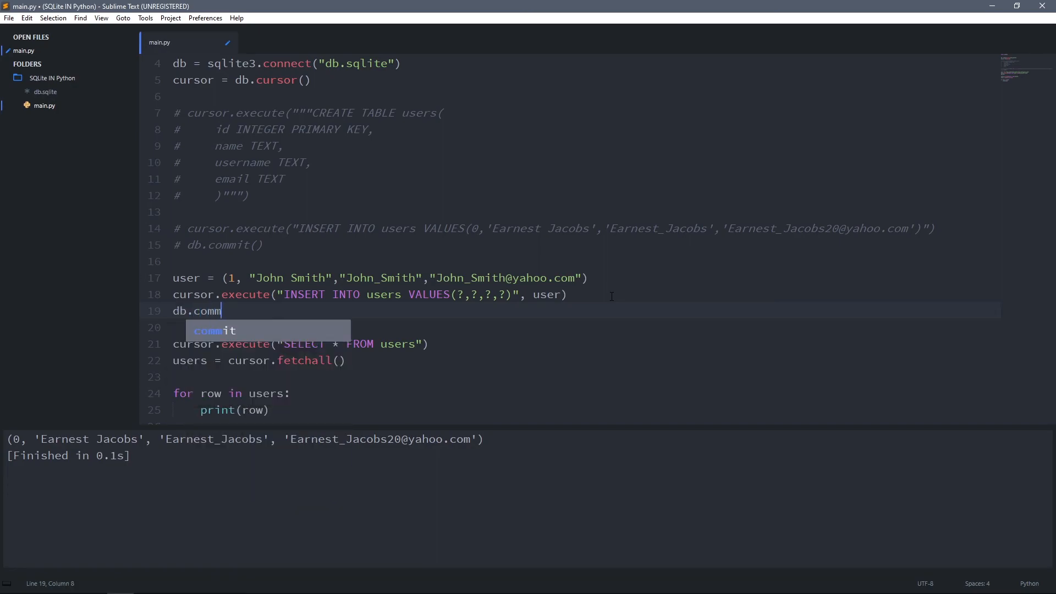
pyautogui.press('Tab')
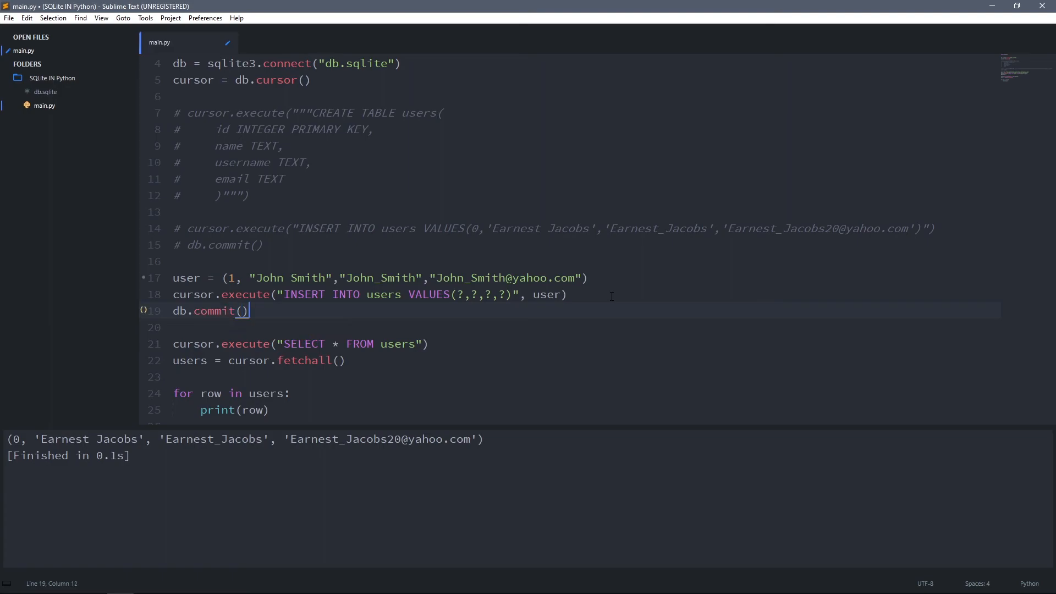
pyautogui.press('ctrl+b')
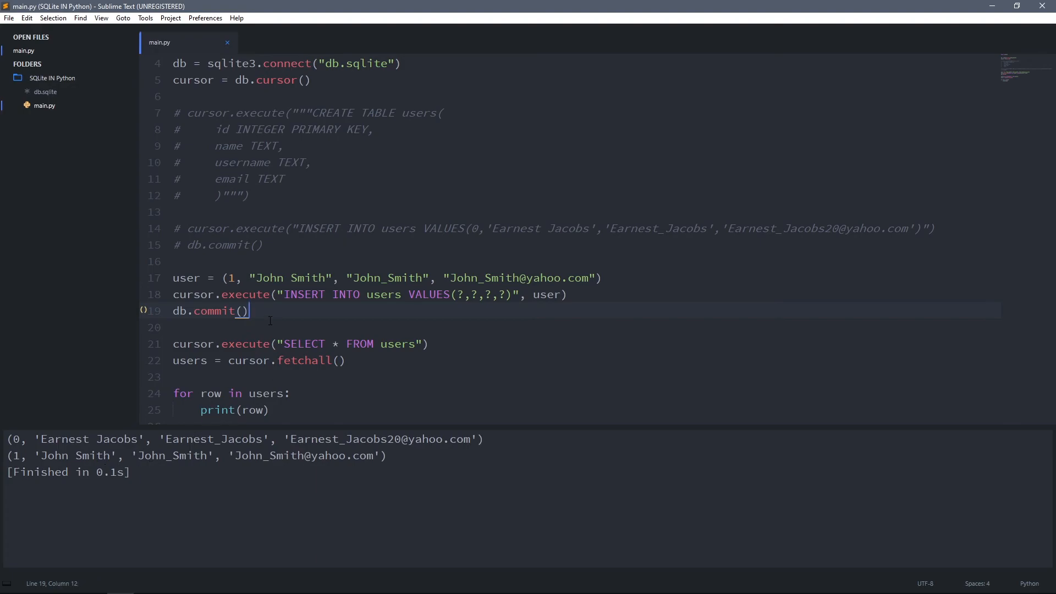
# - Add blank lines after db.commit() to make room for a new statement
pyautogui.press('enter')
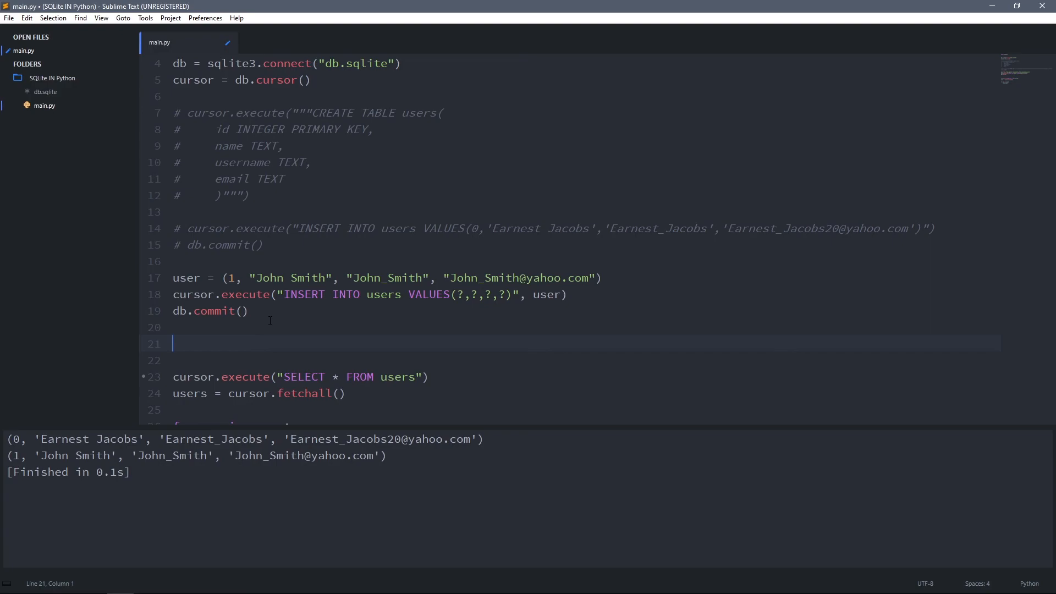
# - Write cursor.execute("DELETE FROM users WHERE id = 1") before the SELECT query
pyautogui.write('cursor.execute("')
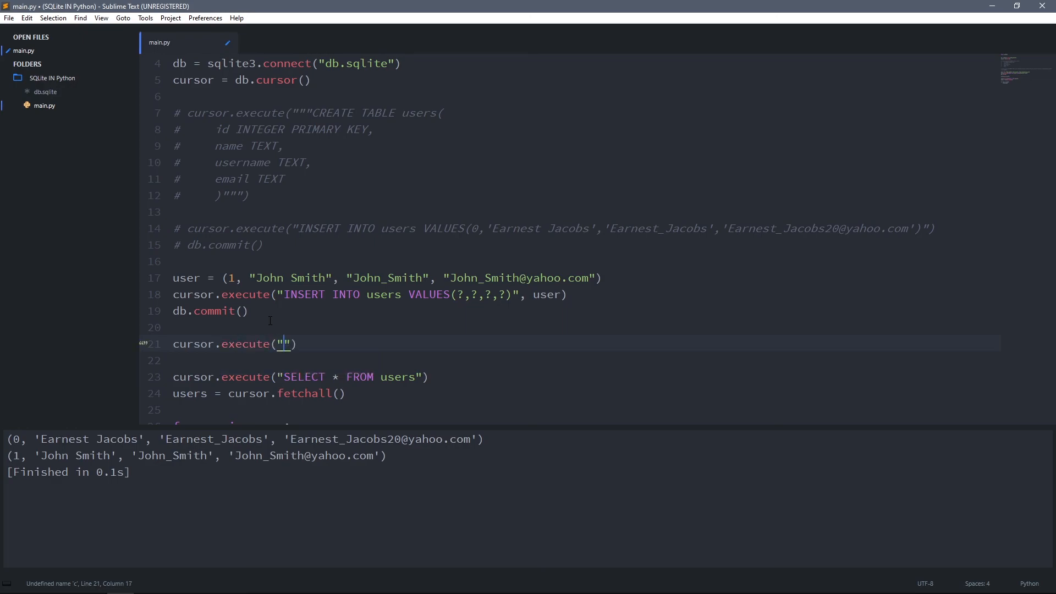
pyautogui.write('DELETE FROM users')
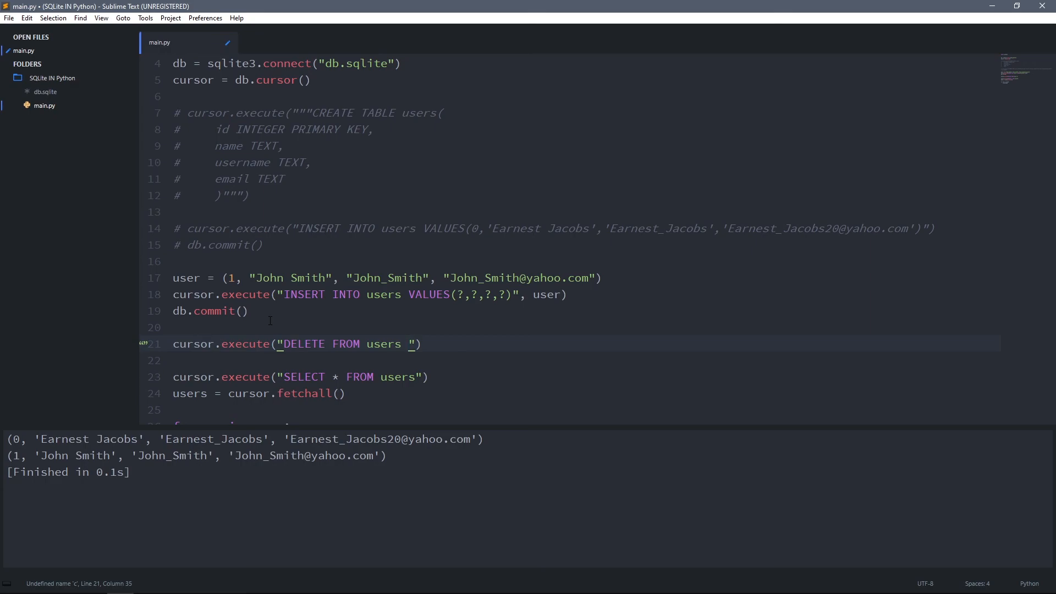
pyautogui.write('WHERE')
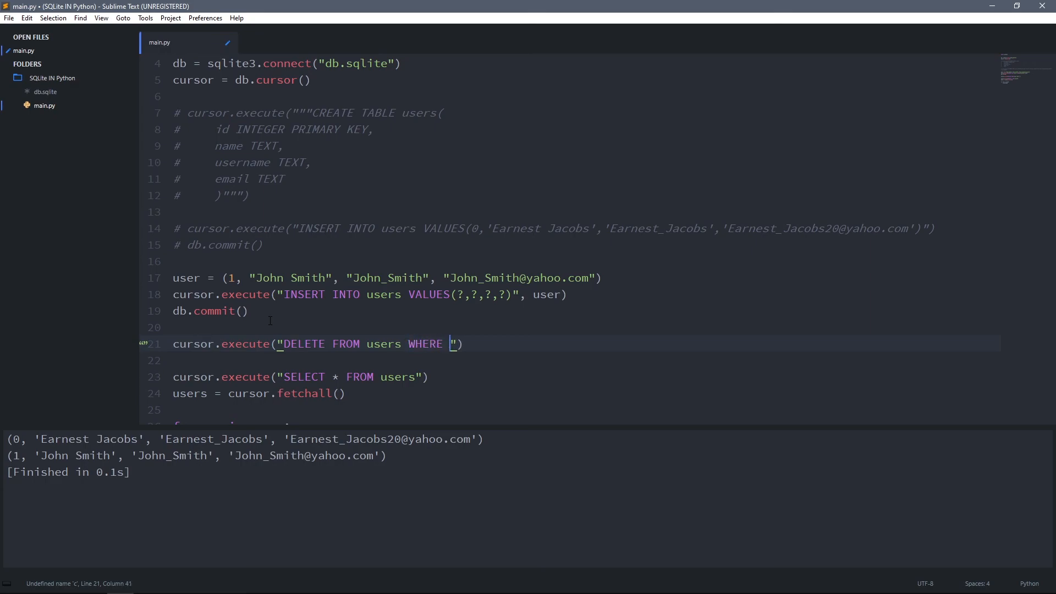
pyautogui.write('id =')
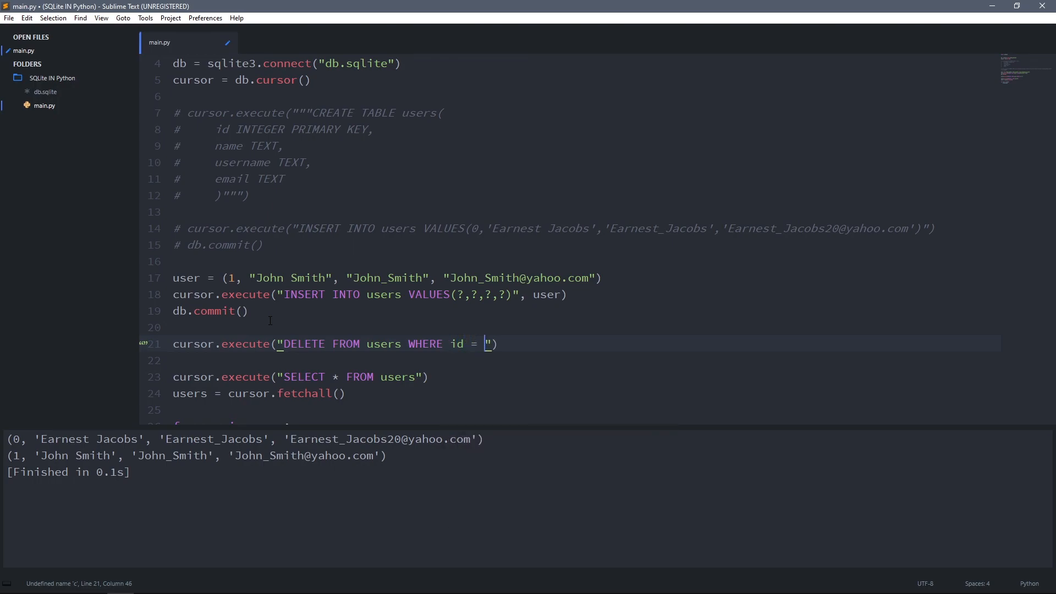
pyautogui.write('1')
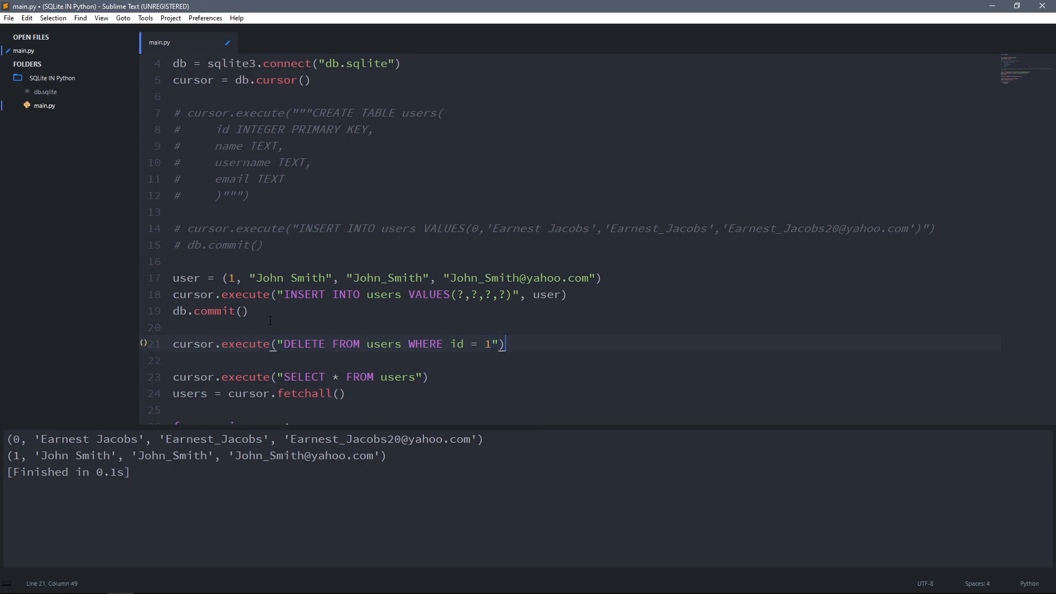
pyautogui.moveTo(172, 277); pyautogui.dragTo(248, 310)
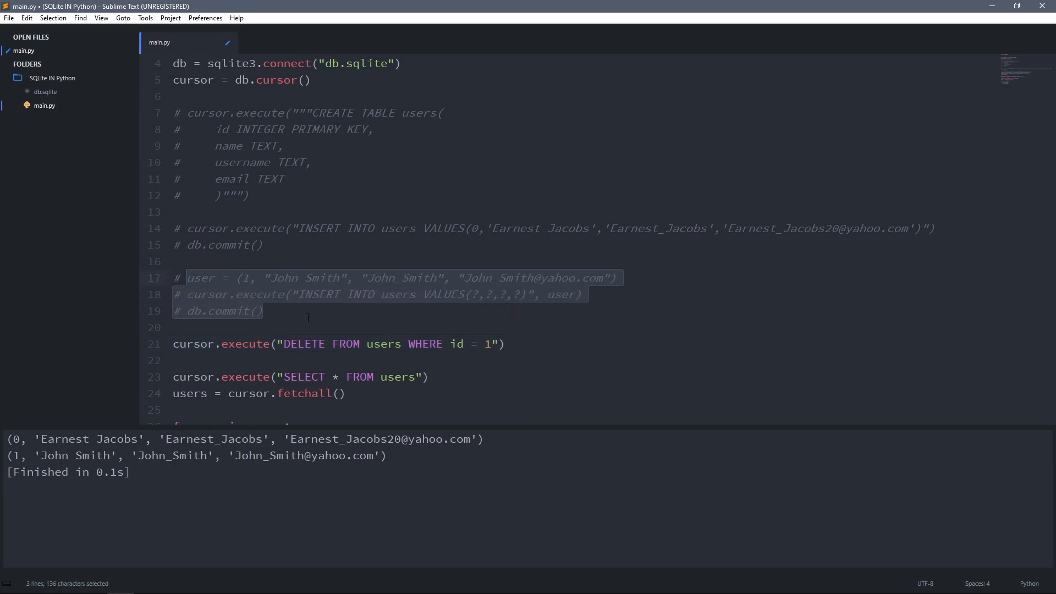
pyautogui.click(264, 310)
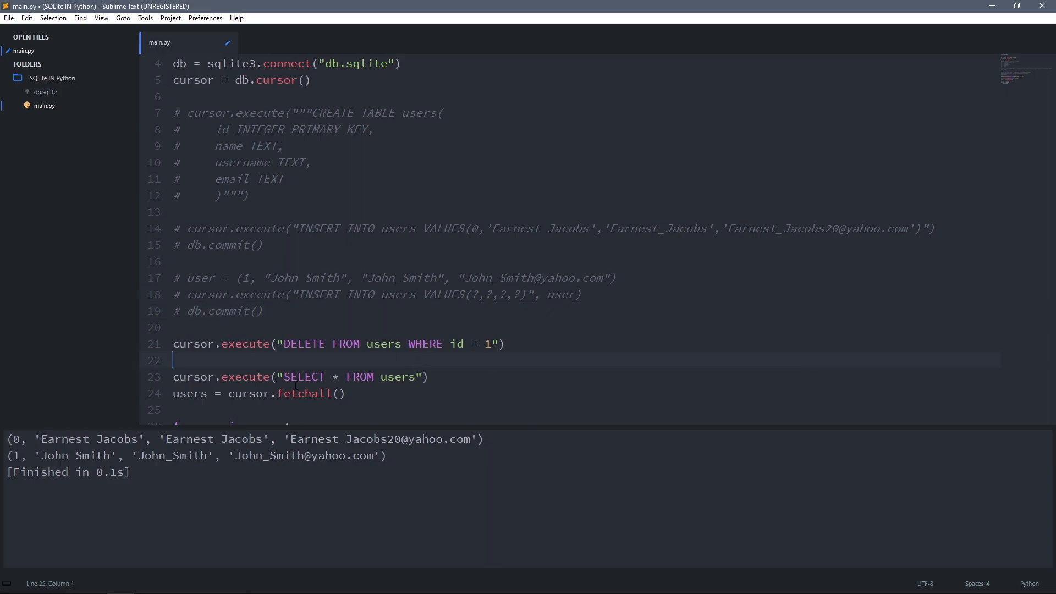
pyautogui.press('ctrl+b')
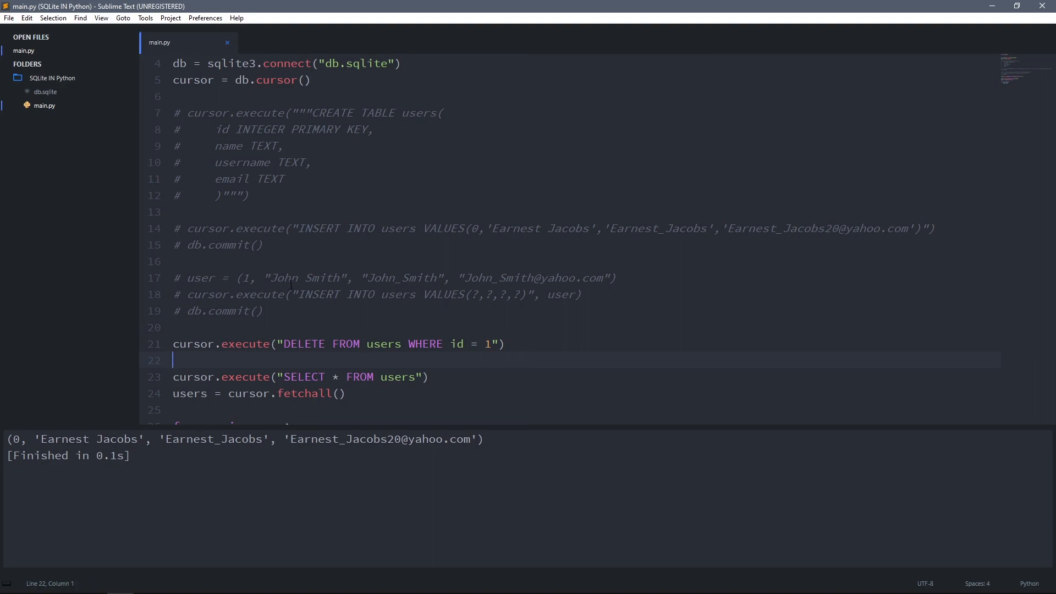
pyautogui.moveTo(276, 360)
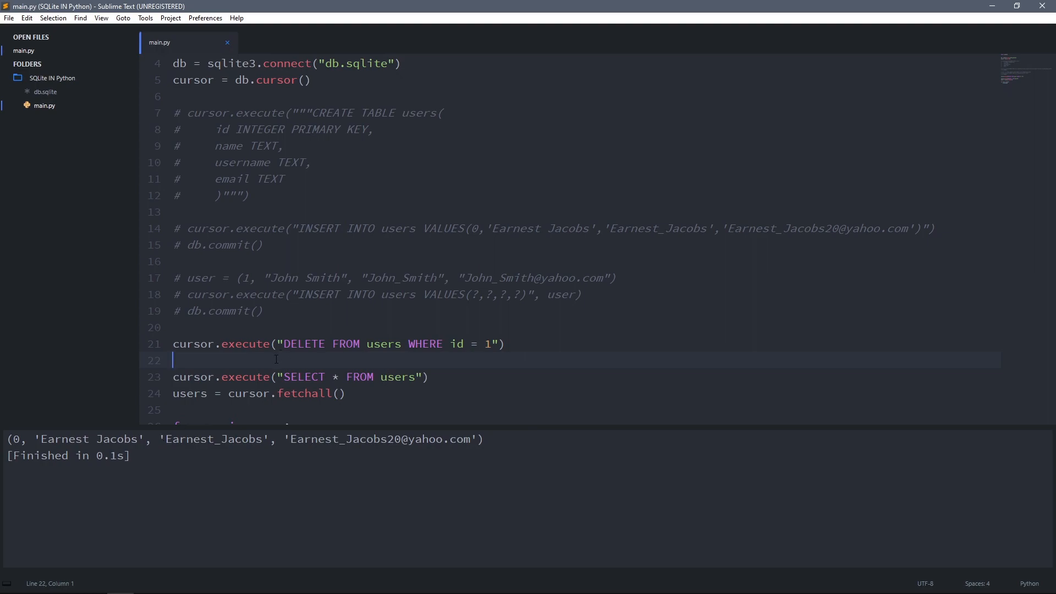